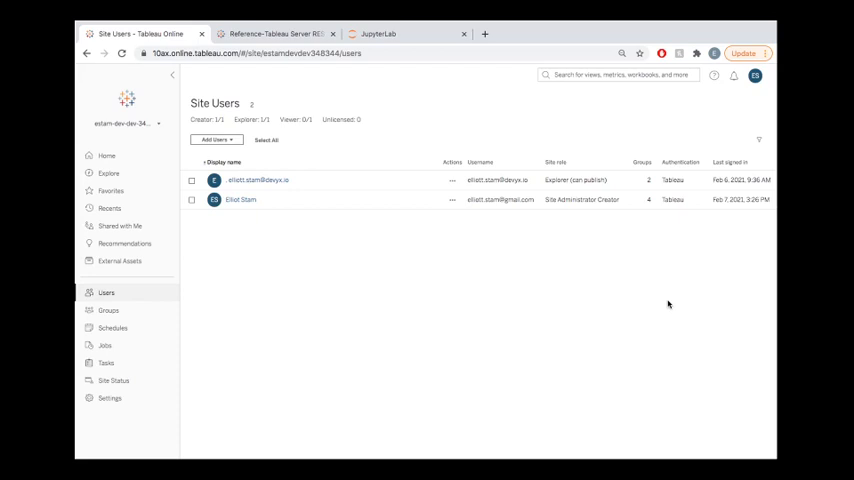
{"action": "mouse_move", "coordinate": [616, 286]}
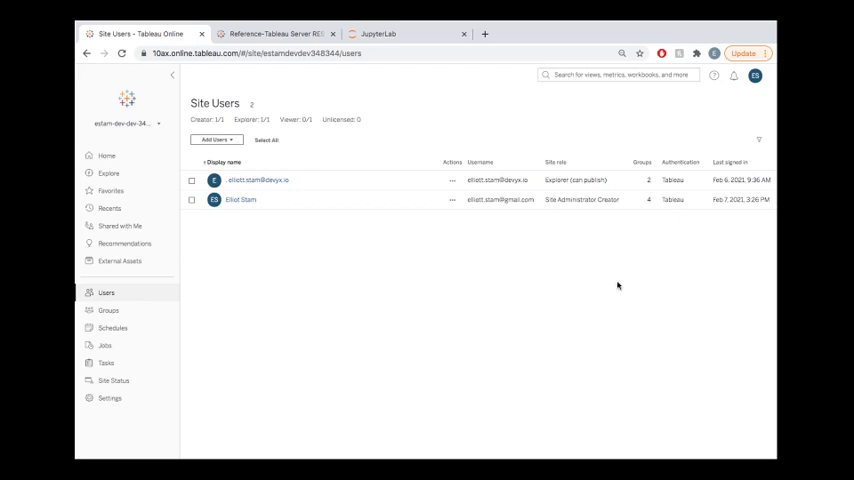
{"action": "mouse_move", "coordinate": [596, 280]}
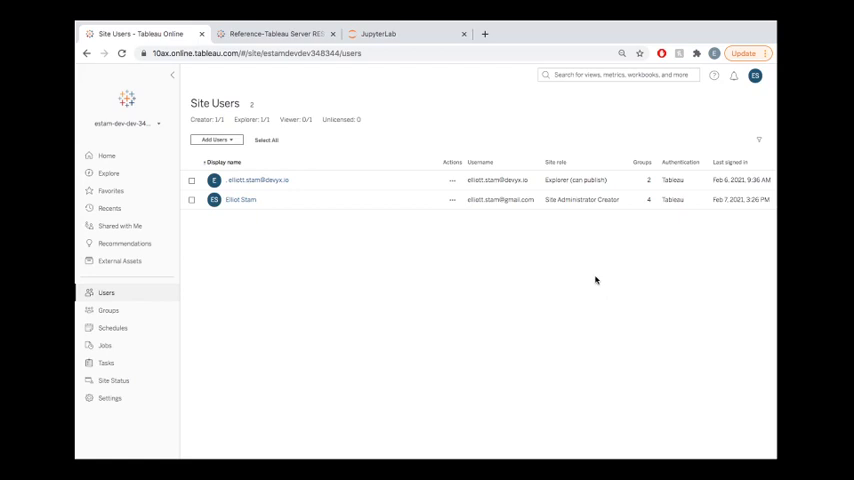
{"action": "mouse_move", "coordinate": [500, 296]}
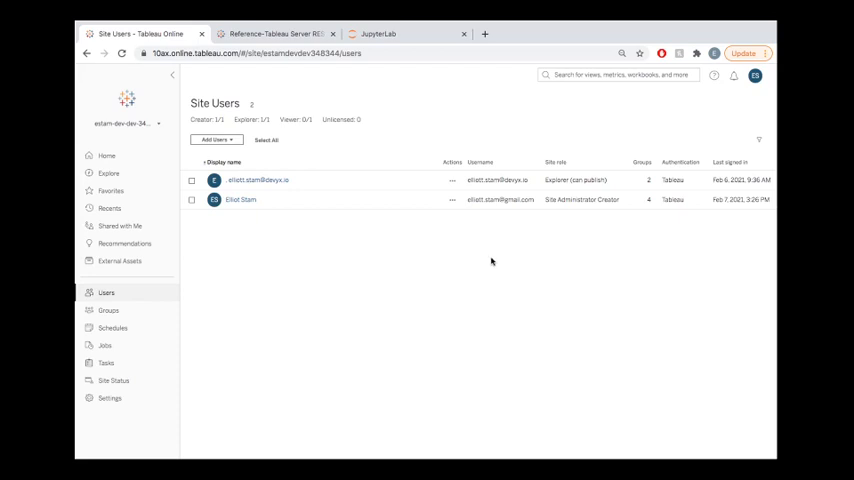
{"action": "mouse_move", "coordinate": [486, 262]}
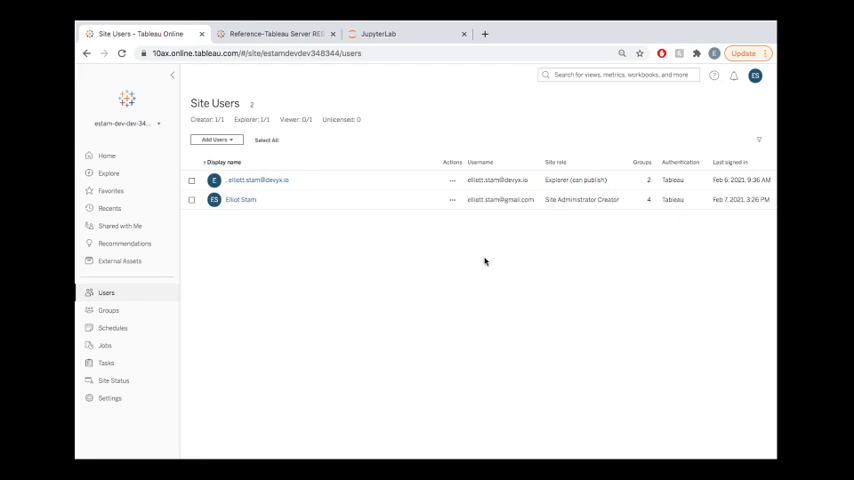
{"action": "mouse_move", "coordinate": [366, 264]}
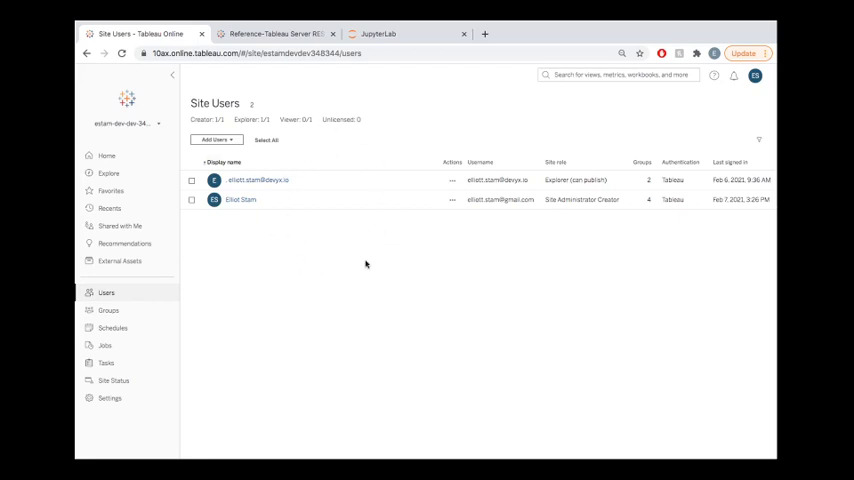
{"action": "mouse_move", "coordinate": [376, 256]}
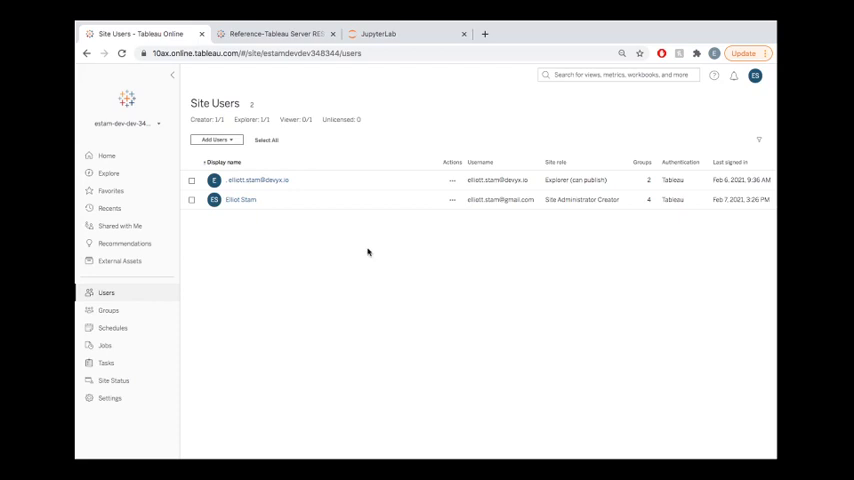
- Search the All Methods reference for "get users" to reach the Get Users on Site row
{"action": "left_click", "coordinate": [276, 32]}
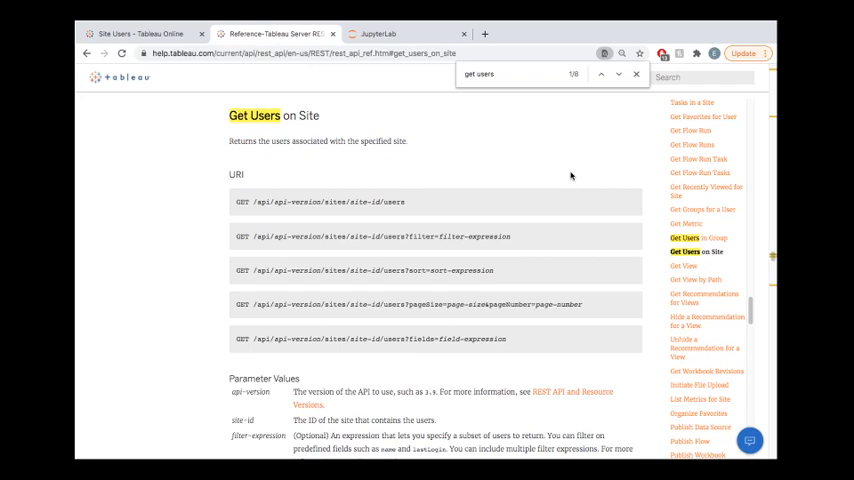
{"action": "mouse_move", "coordinate": [568, 172]}
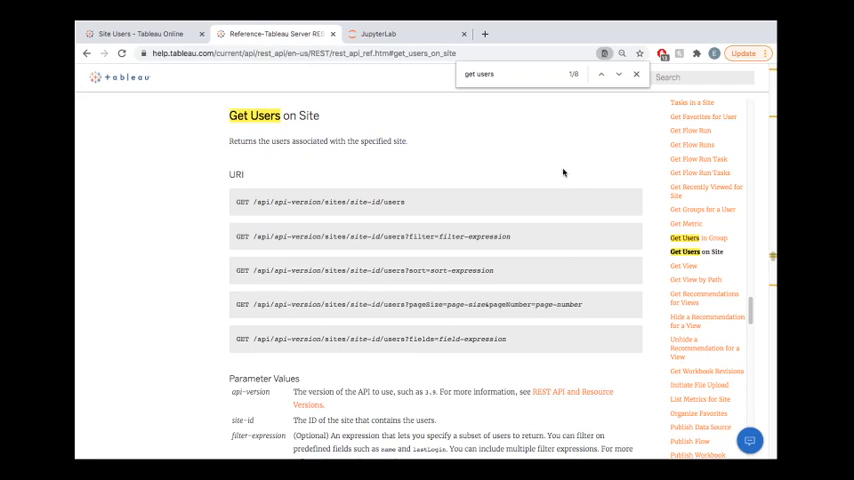
{"action": "mouse_move", "coordinate": [500, 176]}
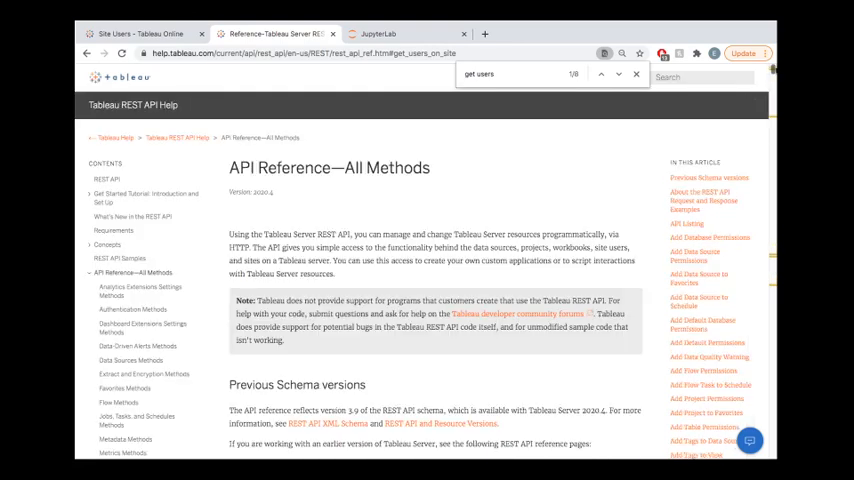
{"action": "mouse_move", "coordinate": [492, 174]}
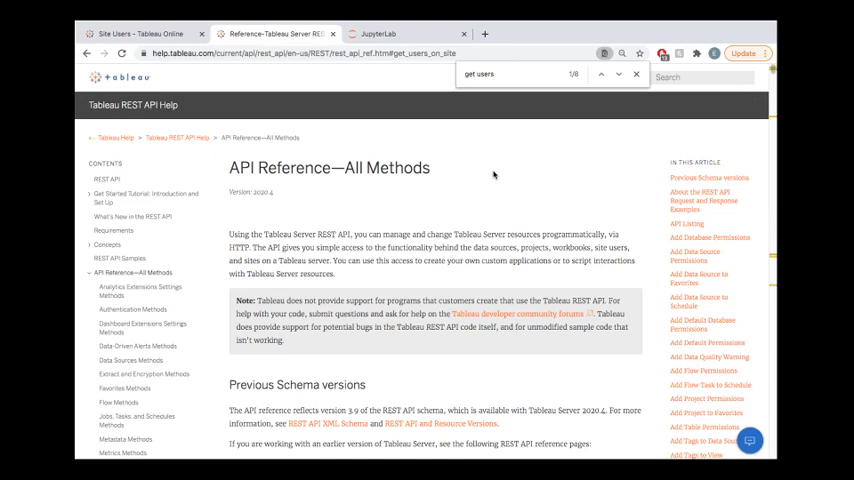
{"action": "mouse_move", "coordinate": [334, 228]}
{"action": "type", "text": "u"}
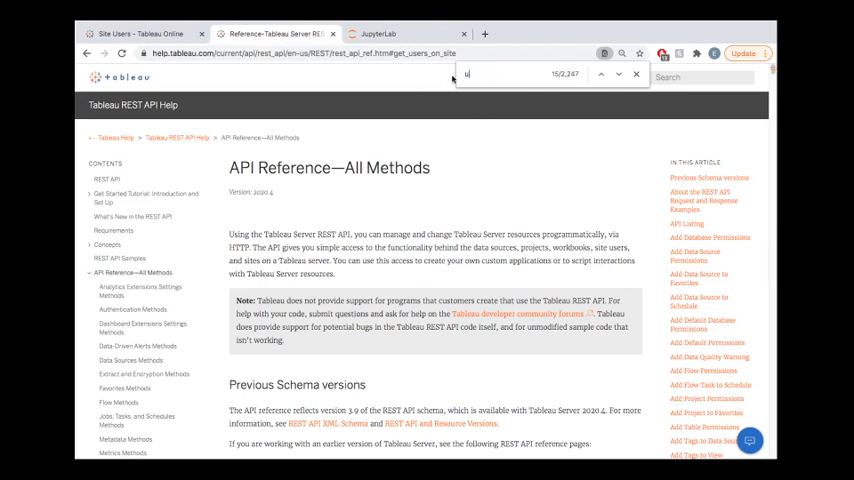
{"action": "type", "text": "sers"}
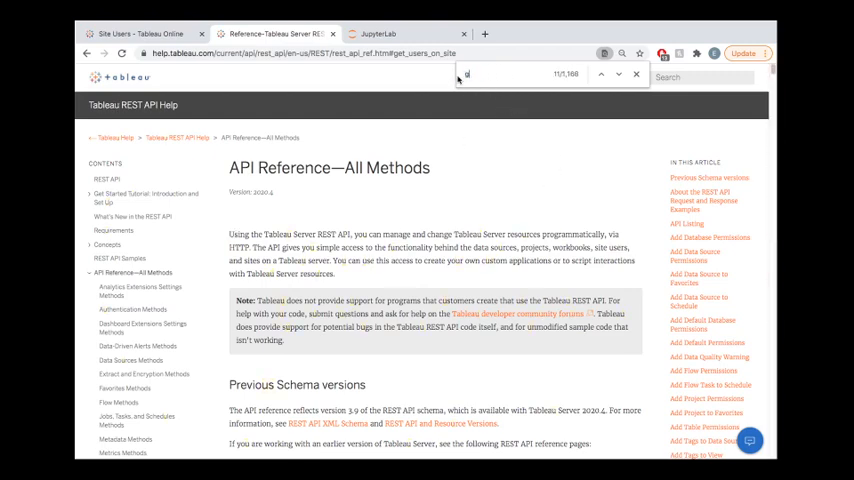
{"action": "type", "text": "get users"}
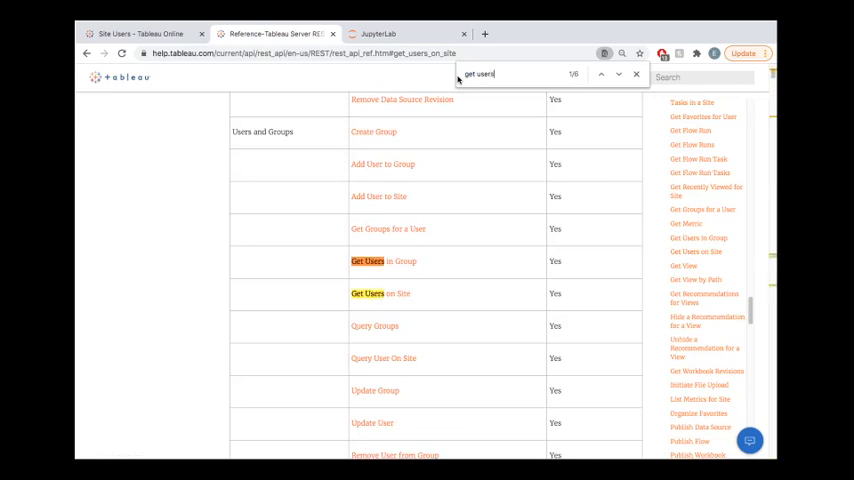
{"action": "left_click", "coordinate": [600, 74]}
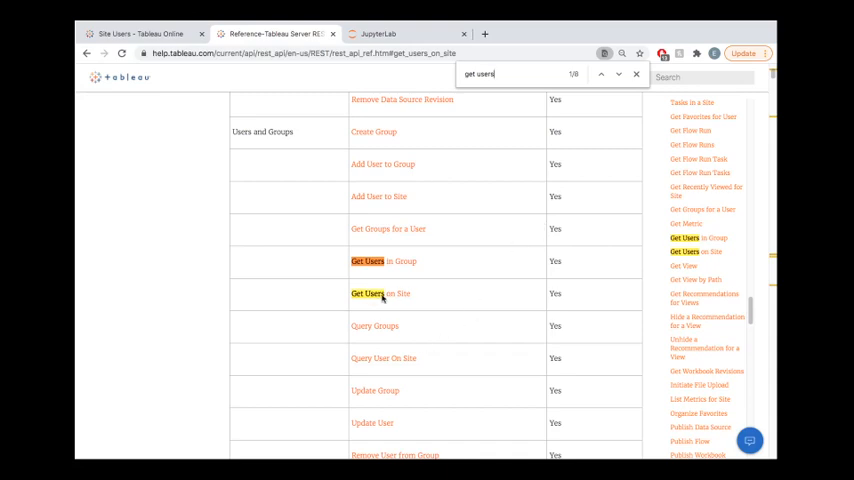
- Read the Get Users on Site page through Parameter Values and Response Body, back to the URI forms
{"action": "left_click", "coordinate": [380, 292]}
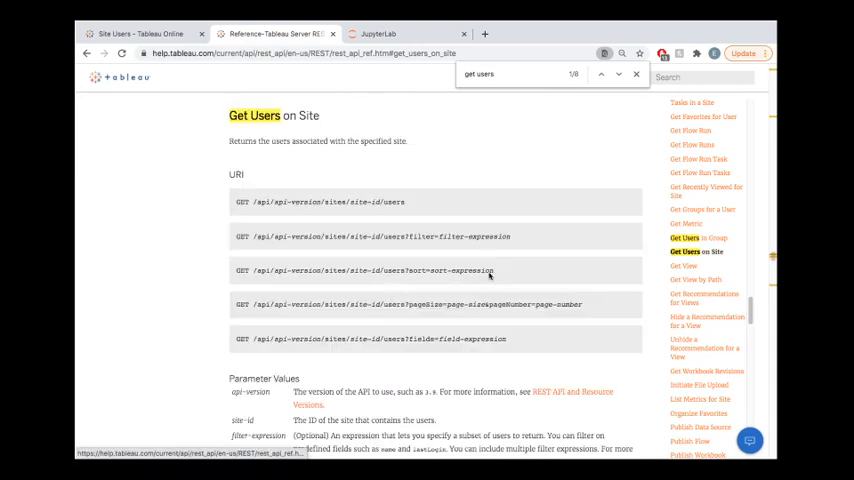
{"action": "mouse_move", "coordinate": [548, 152]}
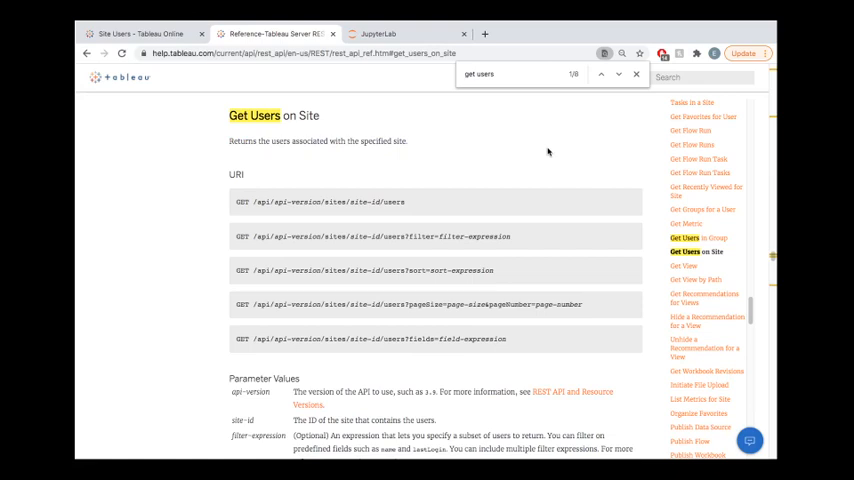
{"action": "scroll", "scroll_direction": "down", "scroll_amount": 3}
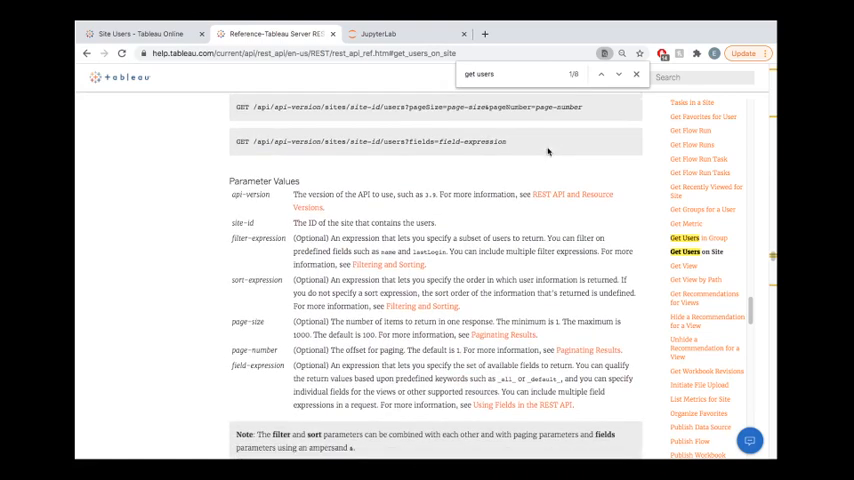
{"action": "scroll", "scroll_direction": "down", "scroll_amount": 3}
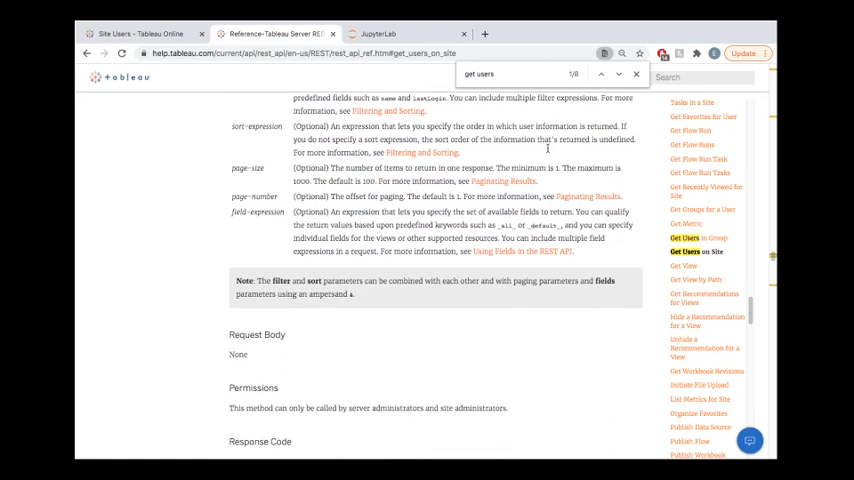
{"action": "scroll", "scroll_direction": "down", "scroll_amount": 3}
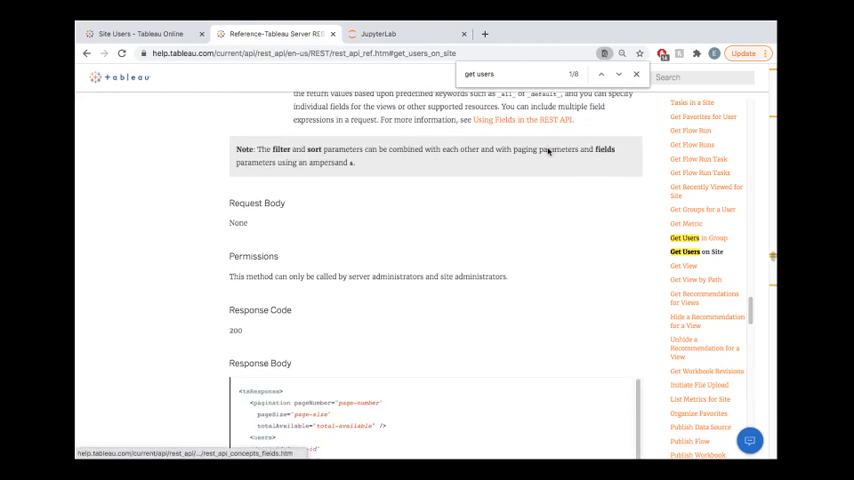
{"action": "scroll", "scroll_direction": "down", "scroll_amount": 3}
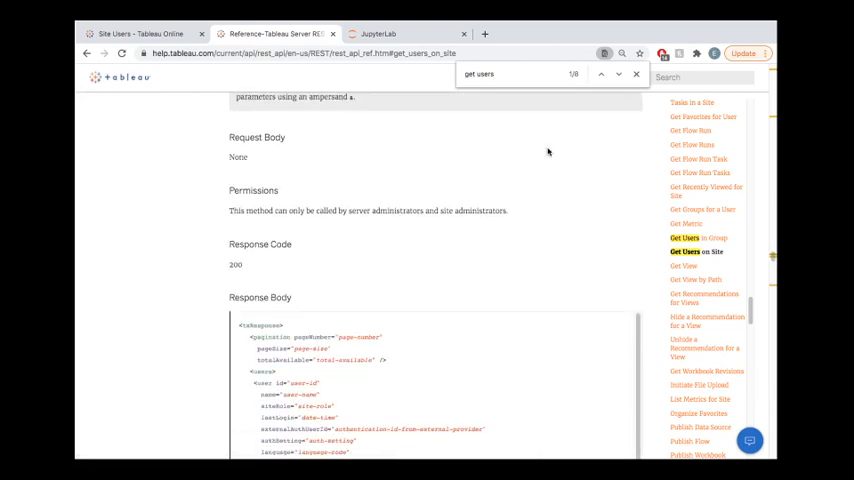
{"action": "scroll", "scroll_direction": "up", "scroll_amount": 3}
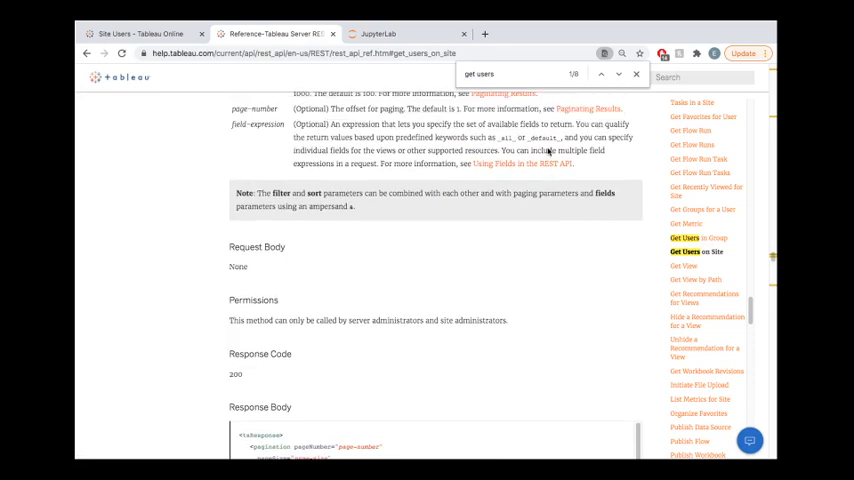
{"action": "mouse_move", "coordinate": [272, 258]}
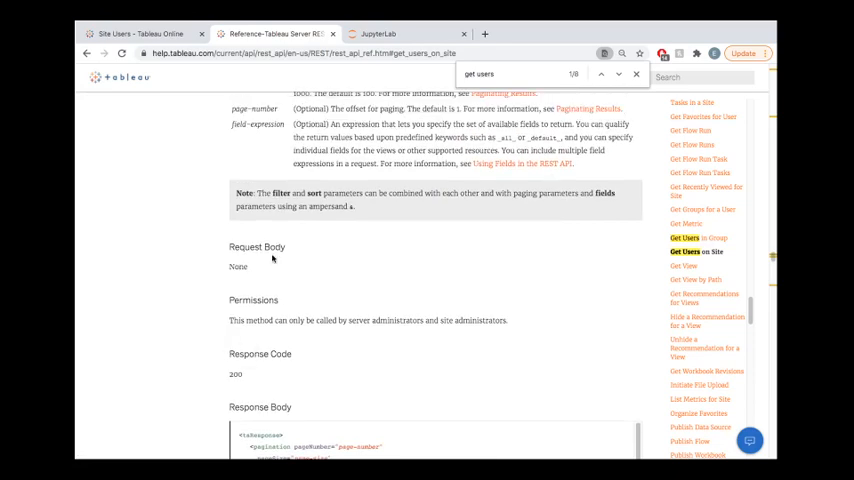
{"action": "scroll", "scroll_direction": "up", "scroll_amount": 3}
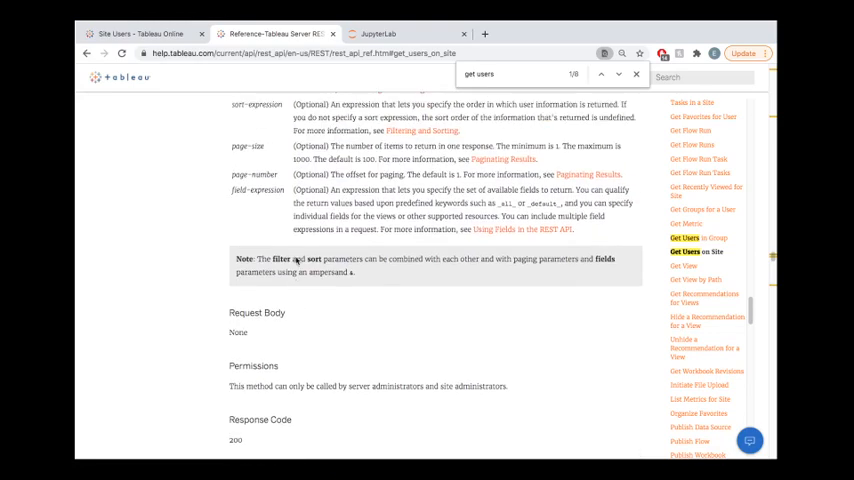
{"action": "scroll", "scroll_direction": "up", "scroll_amount": 3}
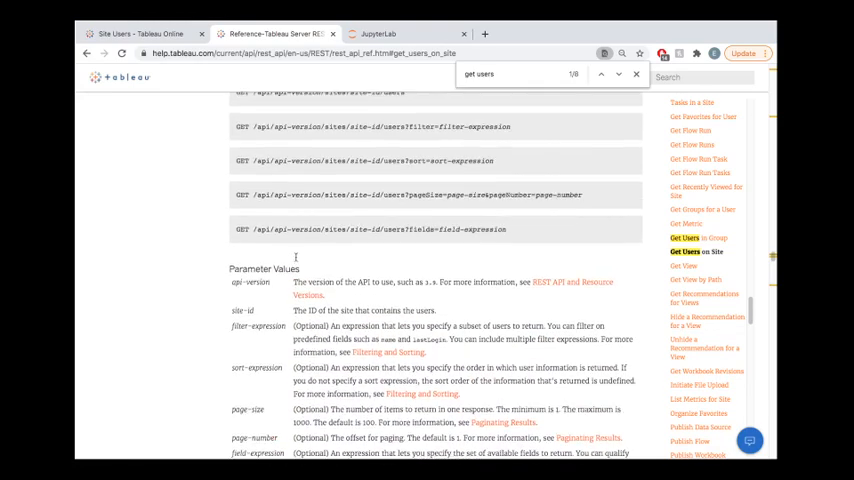
{"action": "scroll", "scroll_direction": "up", "scroll_amount": 3}
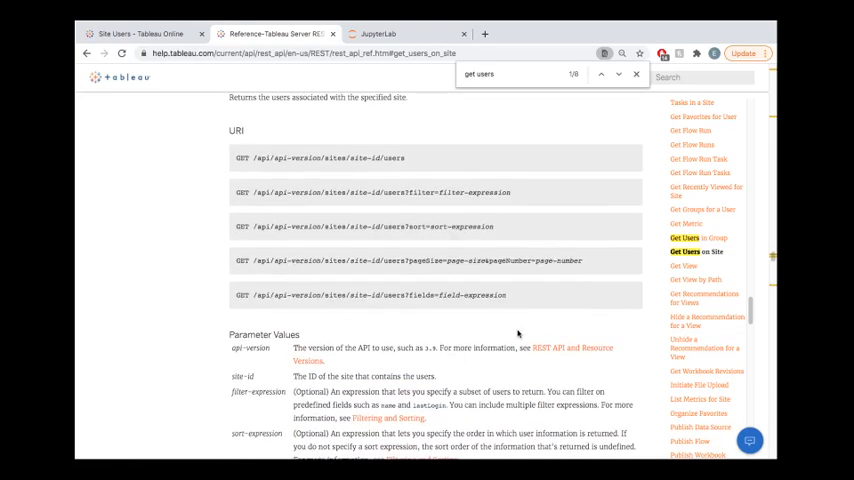
{"action": "mouse_move", "coordinate": [486, 324]}
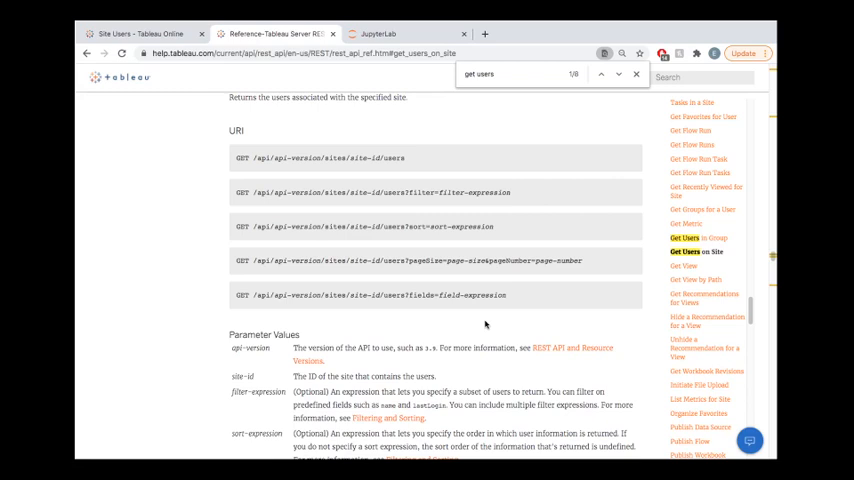
{"action": "mouse_move", "coordinate": [504, 164]}
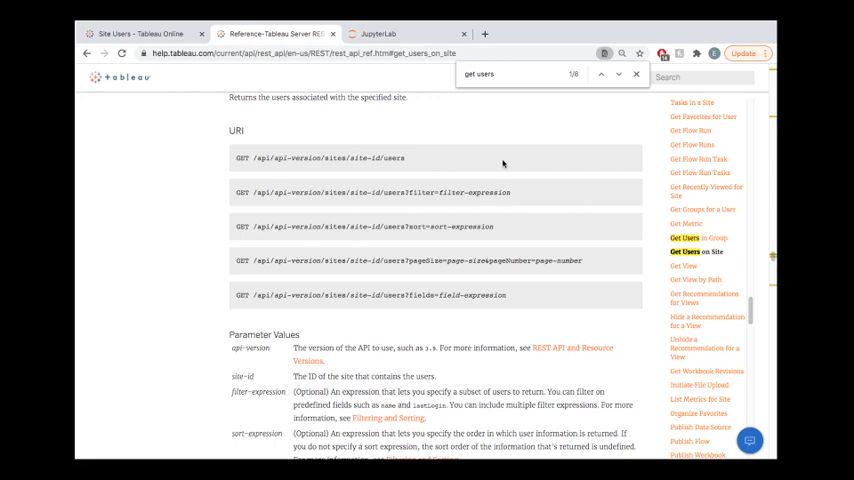
{"action": "mouse_move", "coordinate": [612, 164]}
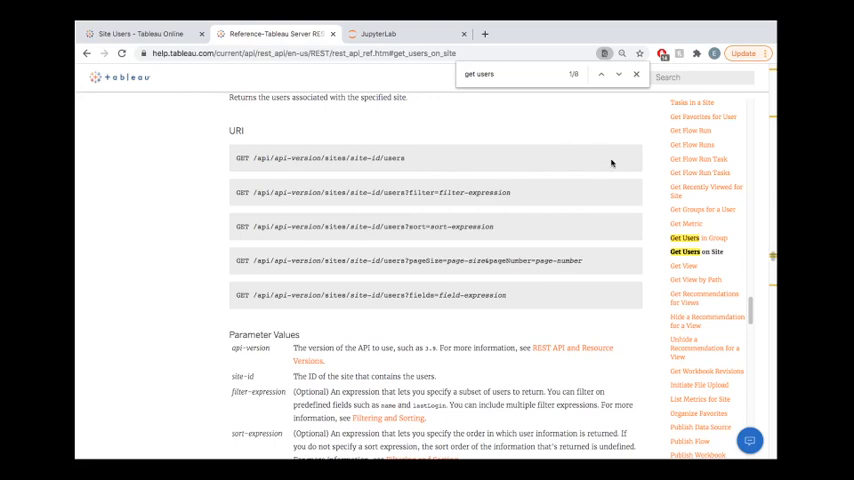
{"action": "scroll", "scroll_direction": "up", "scroll_amount": 3}
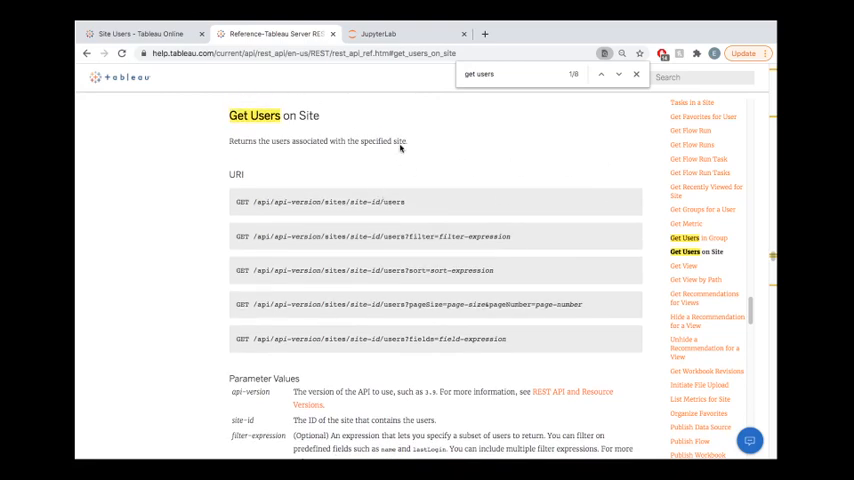
- Run the tableau_api_lib imports and the Tableau Online config and connection cells
{"action": "left_click", "coordinate": [380, 32]}
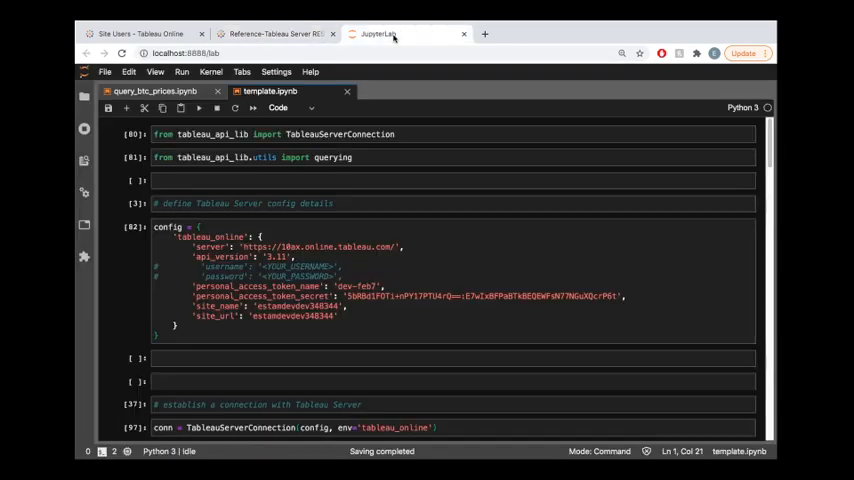
{"action": "left_click", "coordinate": [444, 134]}
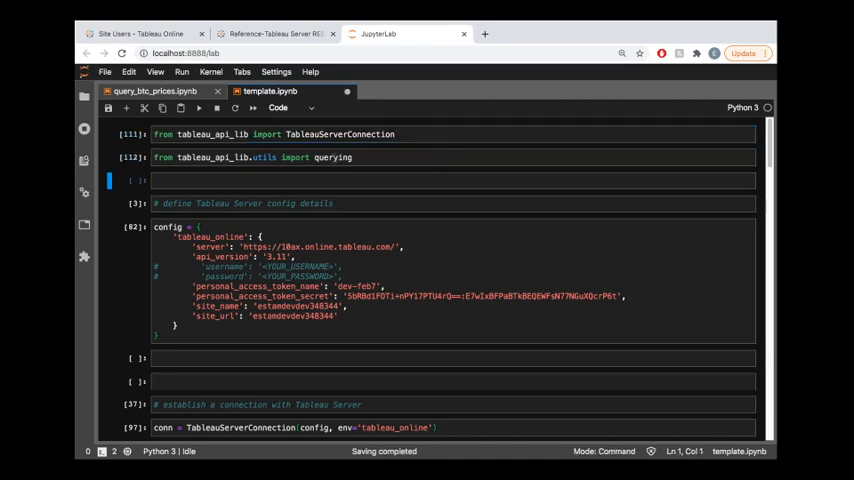
{"action": "left_click", "coordinate": [352, 156]}
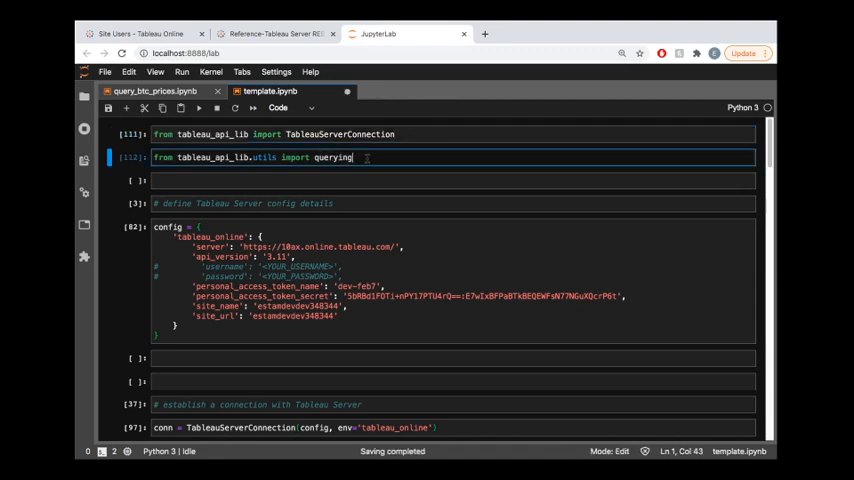
{"action": "key", "text": "shift+enter"}
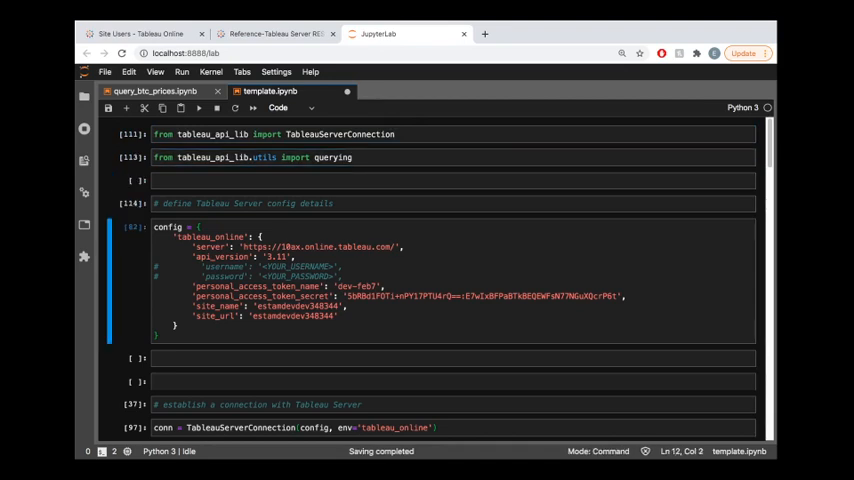
{"action": "mouse_move", "coordinate": [428, 196]}
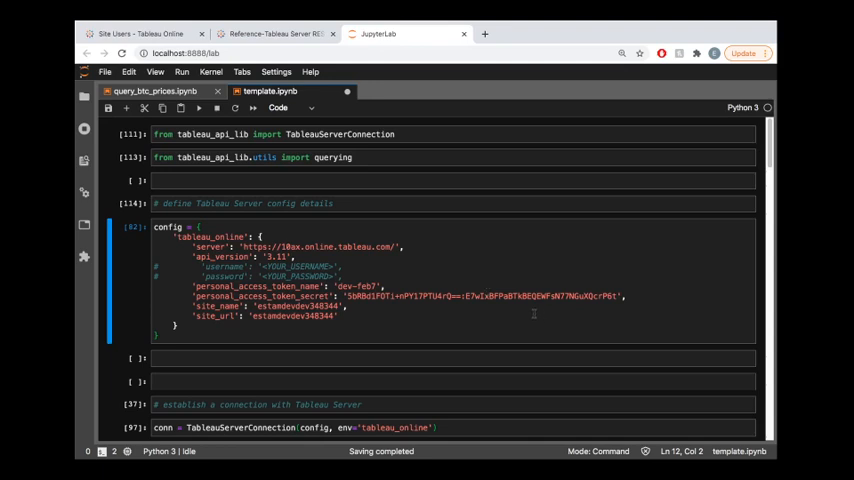
{"action": "mouse_move", "coordinate": [764, 160]}
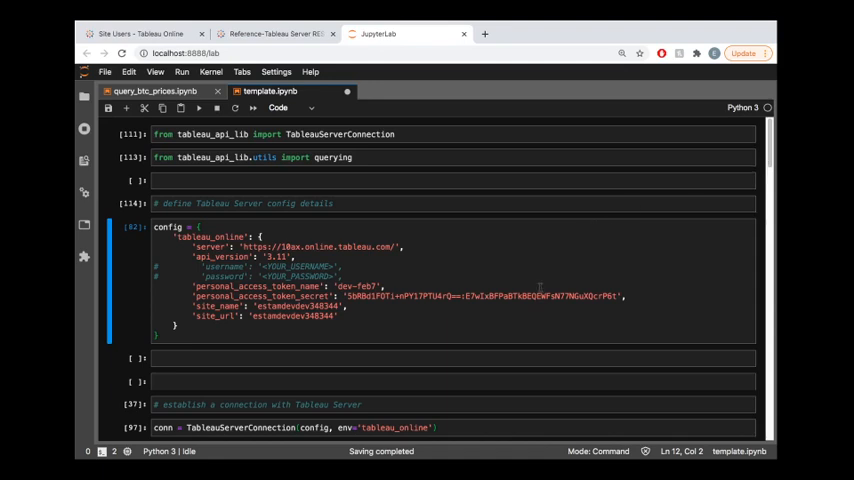
{"action": "left_click", "coordinate": [340, 316]}
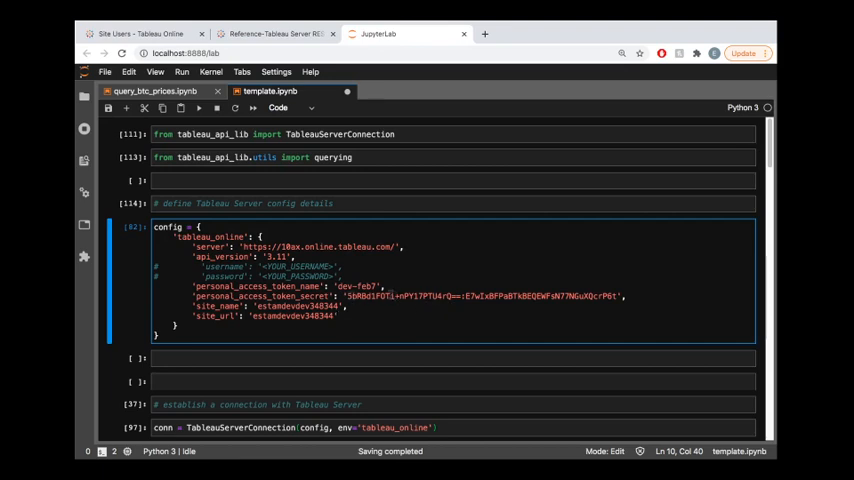
{"action": "left_click", "coordinate": [648, 298]}
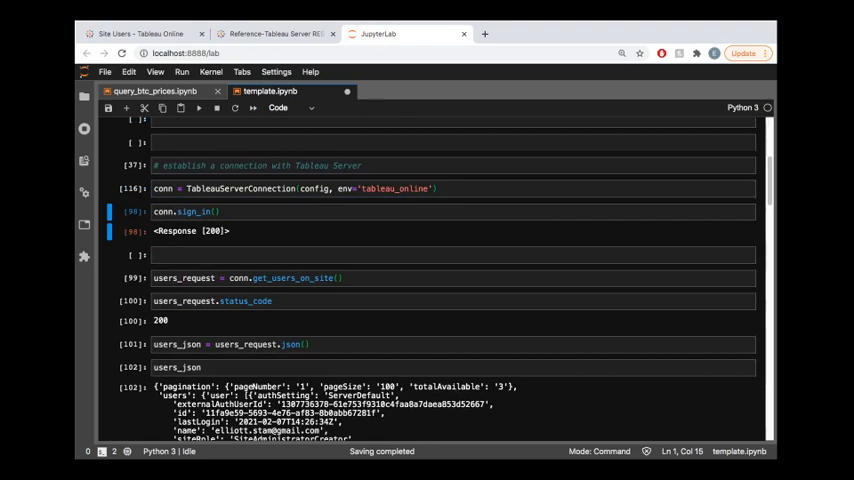
- Move to the get_users_on_site request cell, briefly checking the REST API reference
{"action": "left_click", "coordinate": [200, 108]}
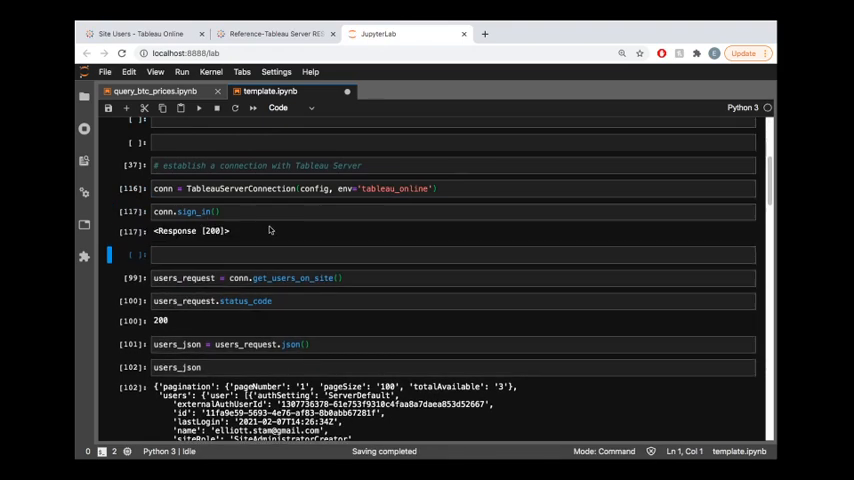
{"action": "left_click", "coordinate": [450, 278]}
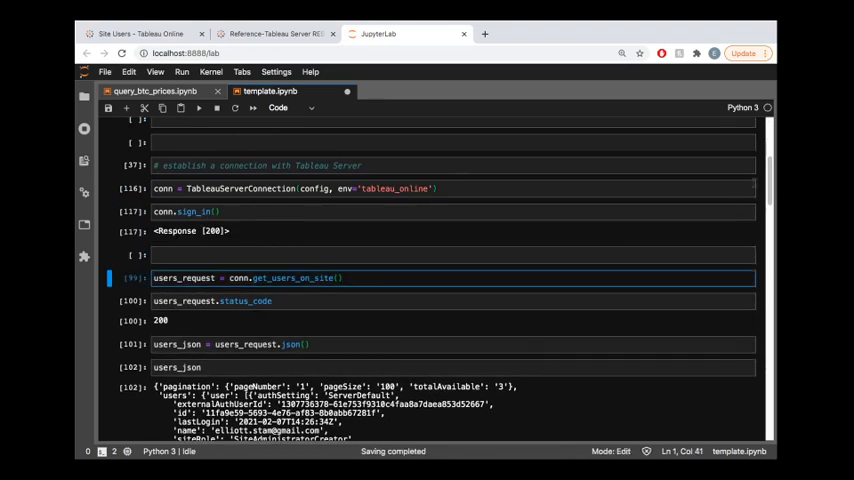
{"action": "scroll", "scroll_direction": "down", "scroll_amount": 3}
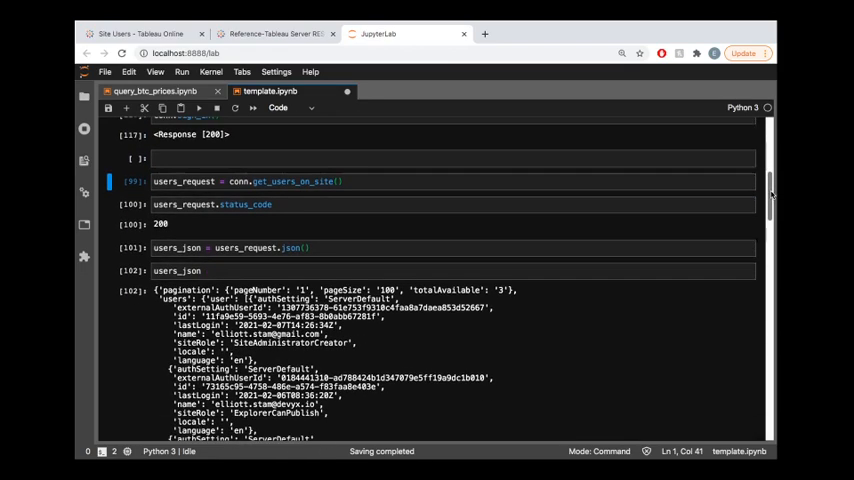
{"action": "left_click", "coordinate": [404, 180]}
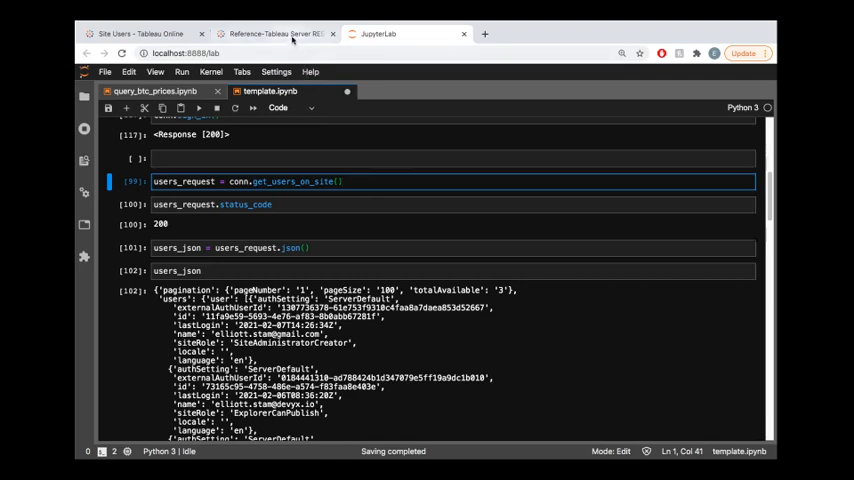
{"action": "left_click", "coordinate": [276, 32]}
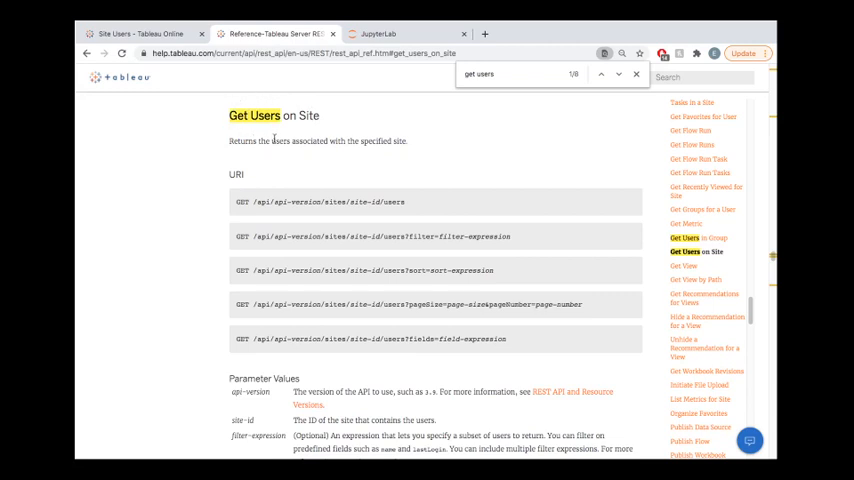
{"action": "left_click", "coordinate": [404, 32]}
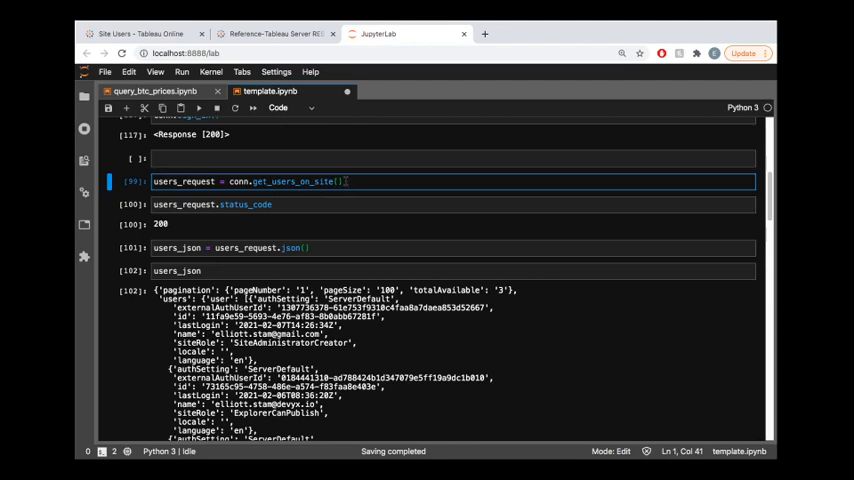
- Run users_request = conn.get_users_on_site() and its status_code cell returning 200
{"action": "key", "text": "shift+enter"}
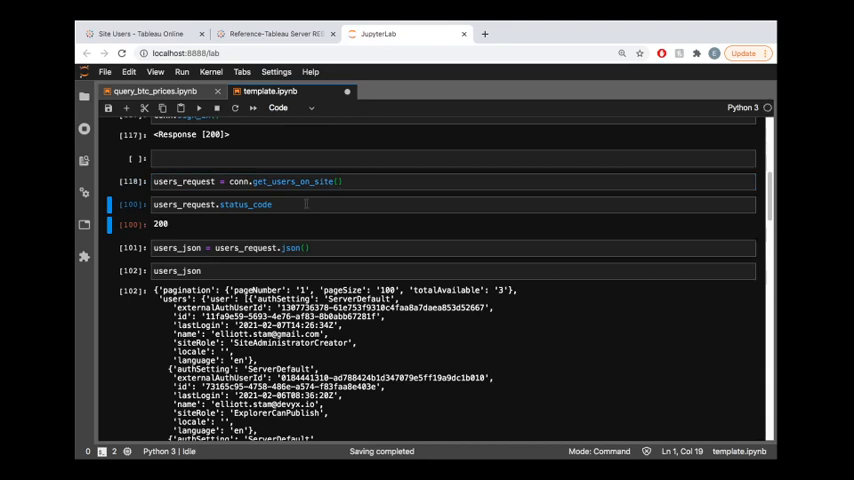
{"action": "left_click", "coordinate": [270, 204]}
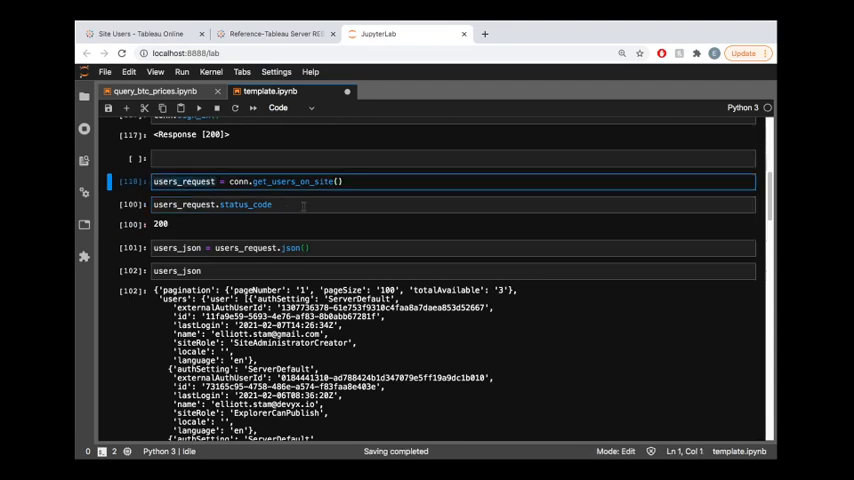
{"action": "left_click", "coordinate": [450, 158]}
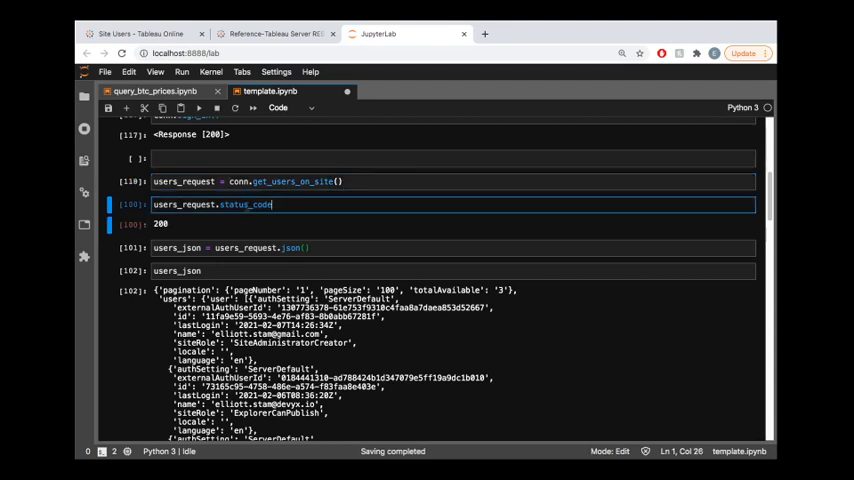
{"action": "double_click", "coordinate": [246, 204]}
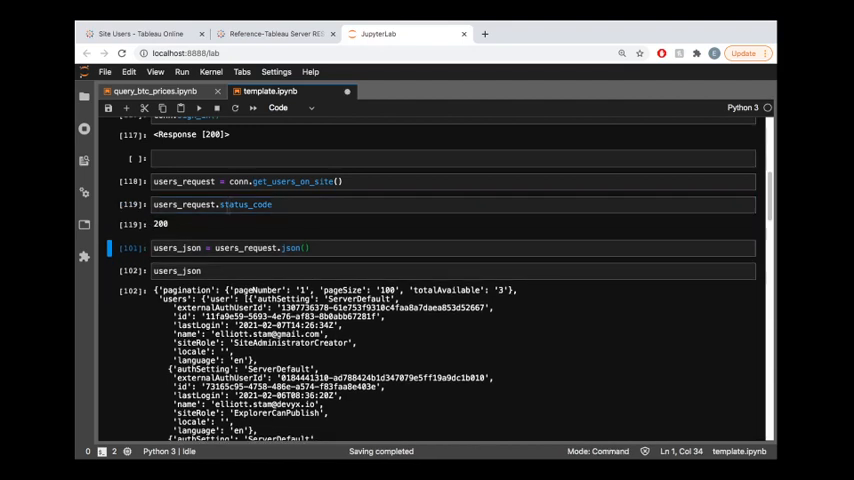
{"action": "mouse_move", "coordinate": [250, 224]}
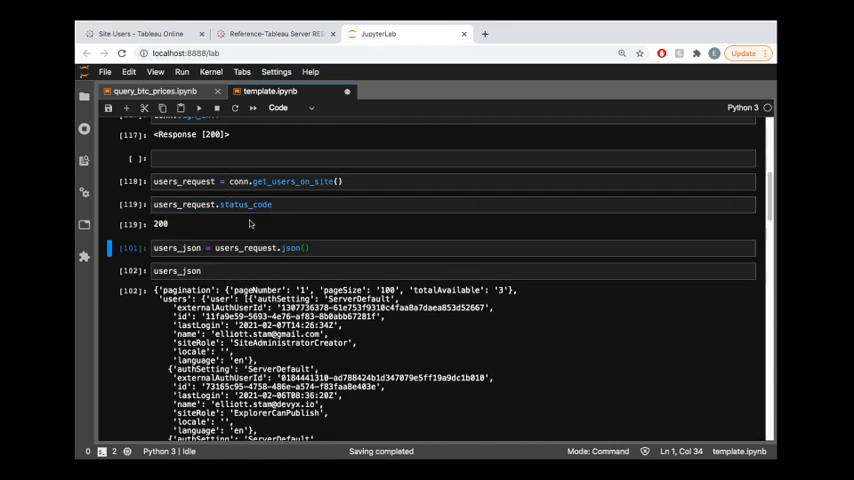
{"action": "mouse_move", "coordinate": [180, 228]}
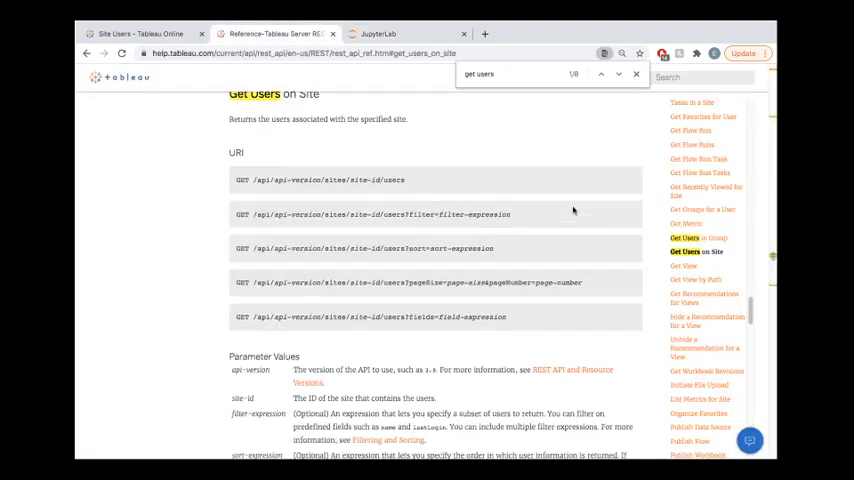
- Read the Parameter Values and Response Code 200 sections, then return to the notebook
{"action": "scroll", "scroll_direction": "down", "scroll_amount": 3}
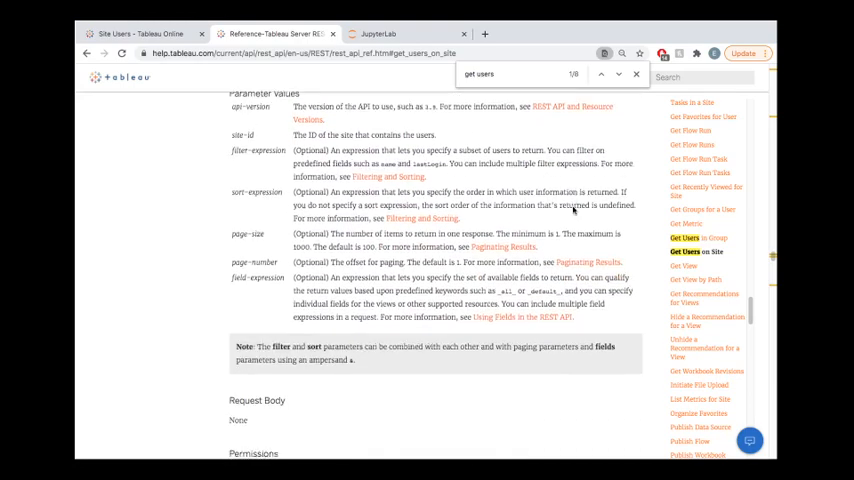
{"action": "scroll", "scroll_direction": "down", "scroll_amount": 3}
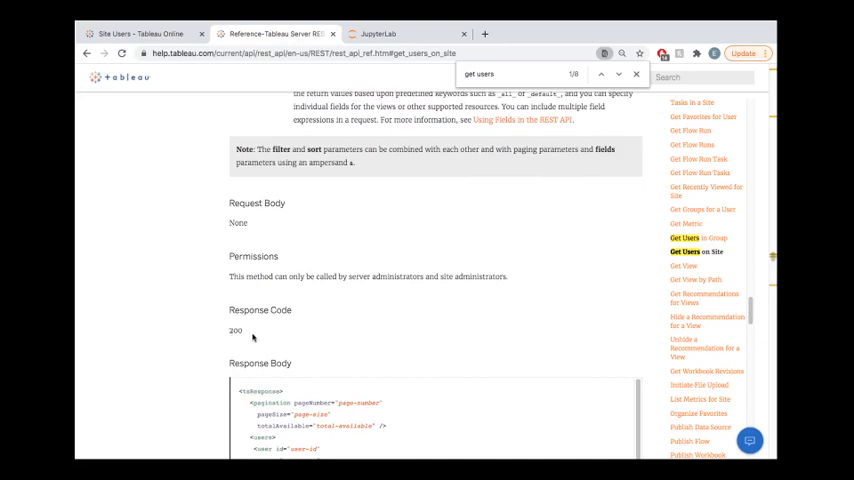
{"action": "left_click", "coordinate": [380, 32]}
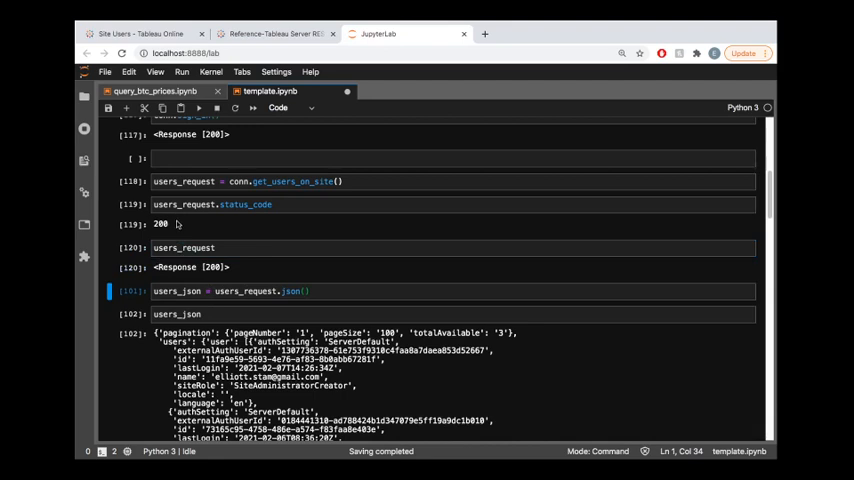
- Show the users_json output and compare it against the Tableau Online Site Users page
{"action": "left_click", "coordinate": [184, 248]}
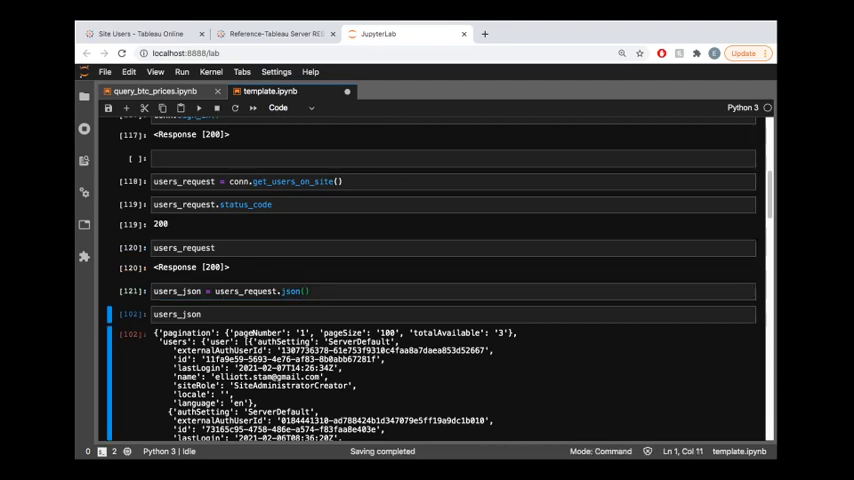
{"action": "scroll", "scroll_direction": "down", "scroll_amount": 3}
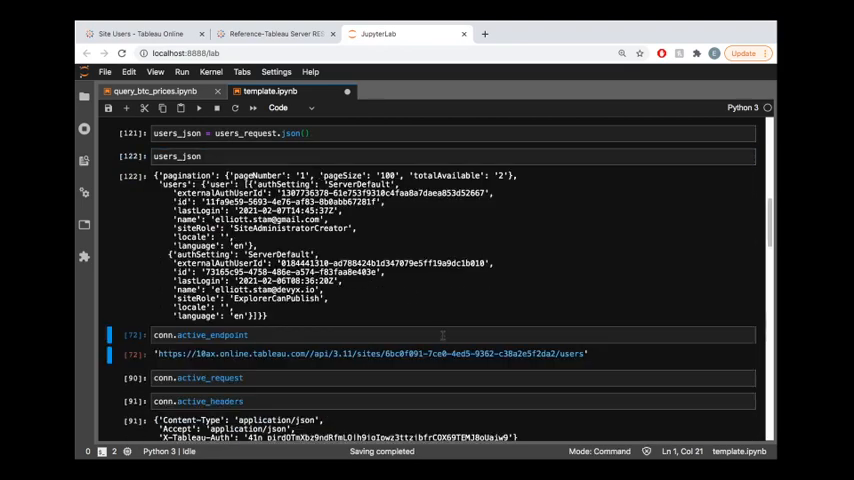
{"action": "mouse_move", "coordinate": [372, 216]}
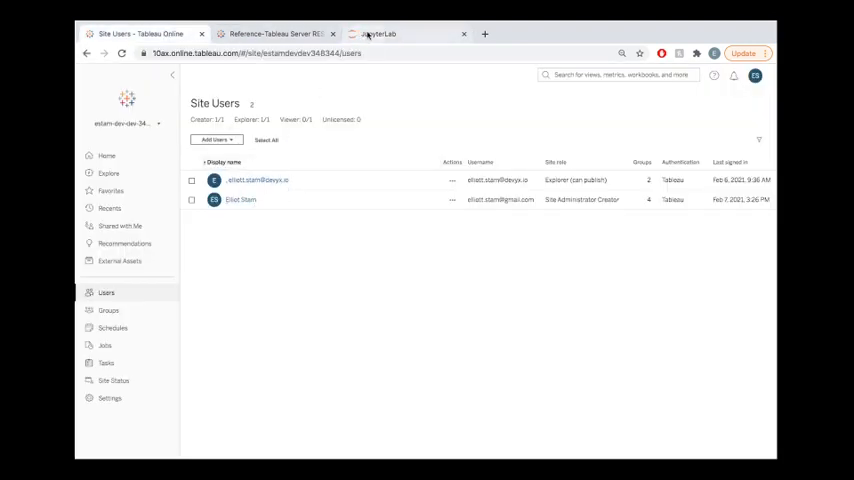
{"action": "left_click", "coordinate": [378, 32]}
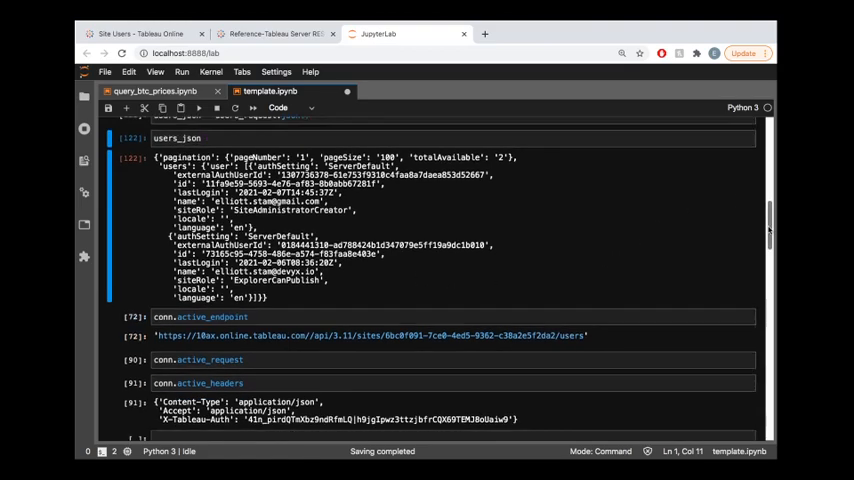
{"action": "scroll", "scroll_direction": "down", "scroll_amount": 3}
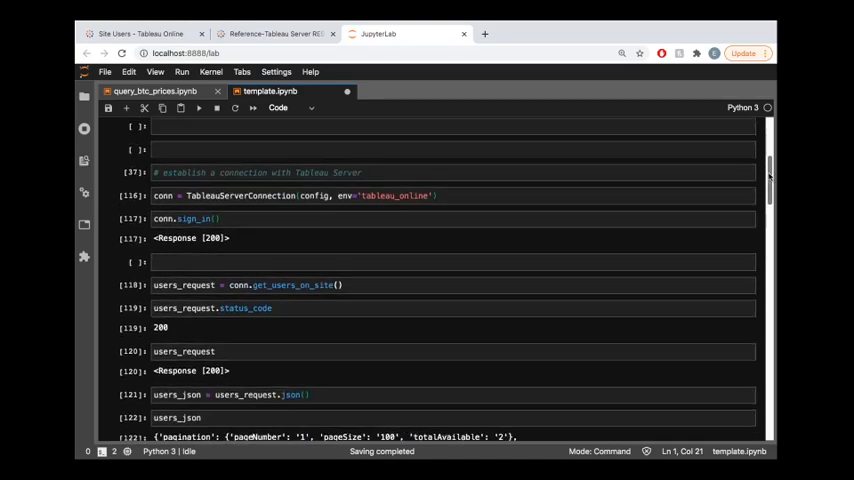
- Run conn.active_endpoint, conn.active_request and conn.active_headers showing the auth token
{"action": "scroll", "scroll_direction": "up", "scroll_amount": 3}
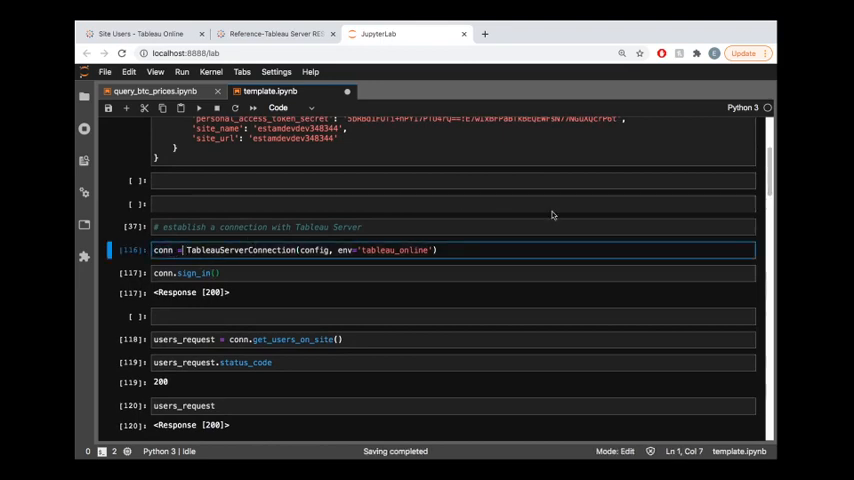
{"action": "scroll", "scroll_direction": "down", "scroll_amount": 3}
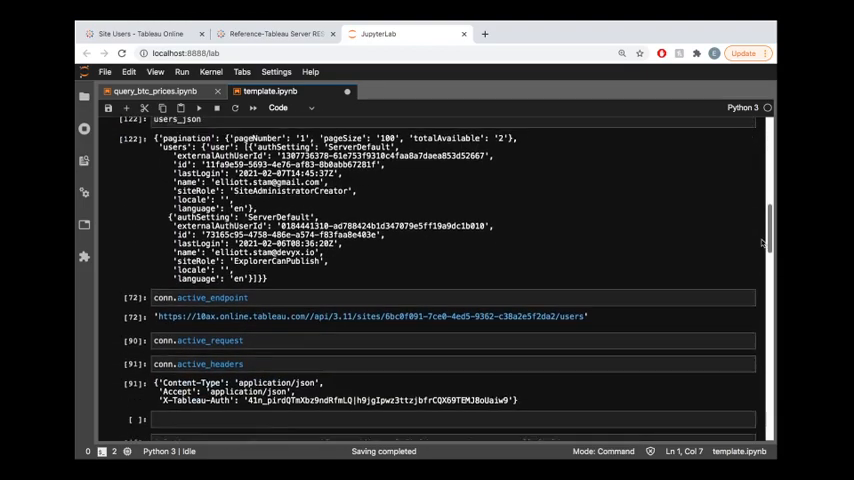
{"action": "scroll", "scroll_direction": "down", "scroll_amount": 3}
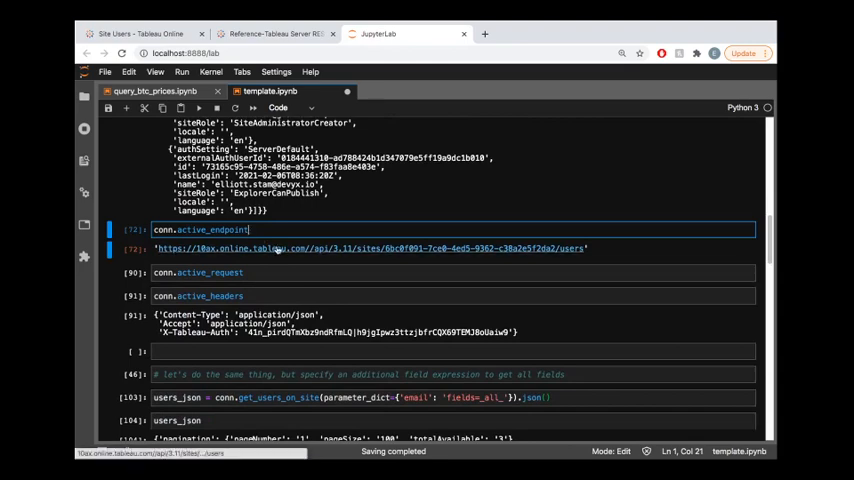
{"action": "key", "text": "Shift+Enter"}
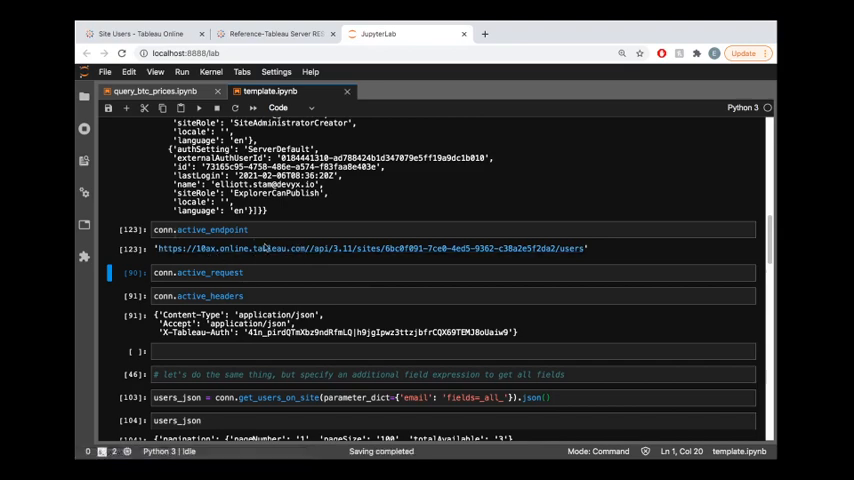
{"action": "mouse_move", "coordinate": [330, 264]}
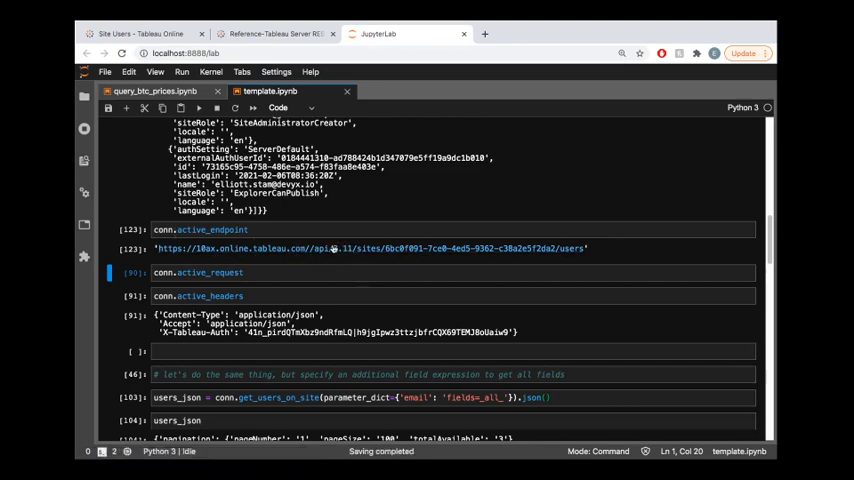
{"action": "mouse_move", "coordinate": [388, 248]}
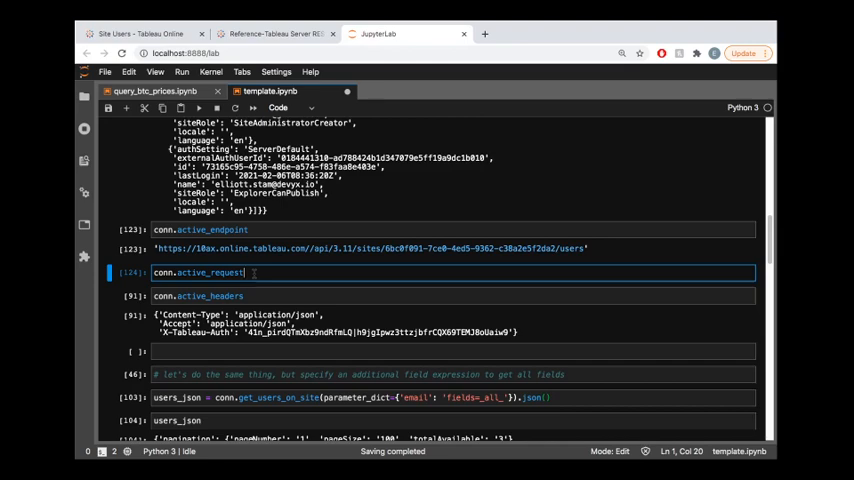
{"action": "key", "text": "shift+enter"}
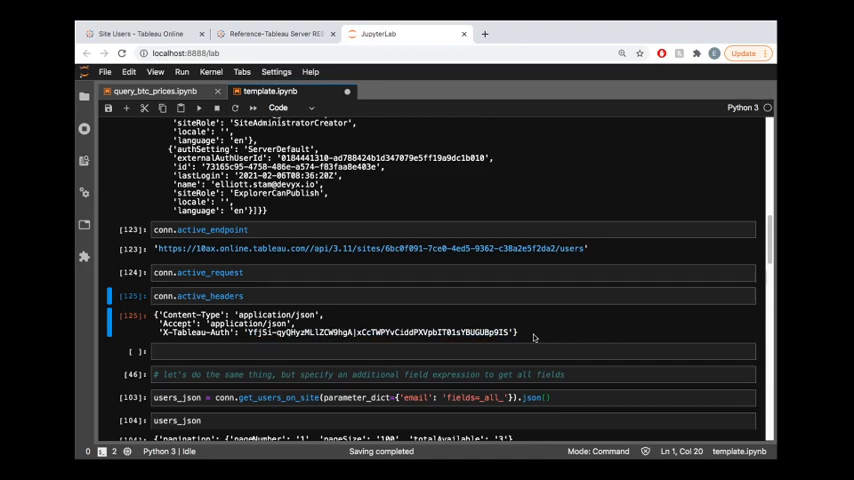
{"action": "mouse_move", "coordinate": [468, 312]}
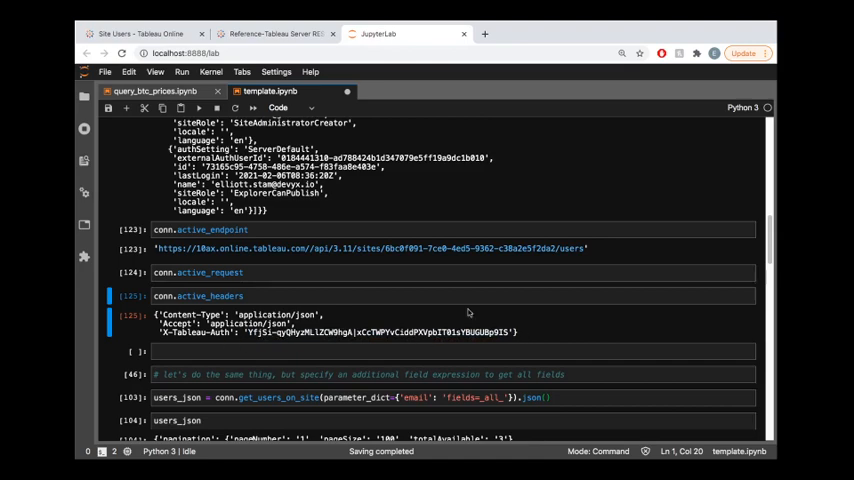
{"action": "scroll", "scroll_direction": "up", "scroll_amount": 3}
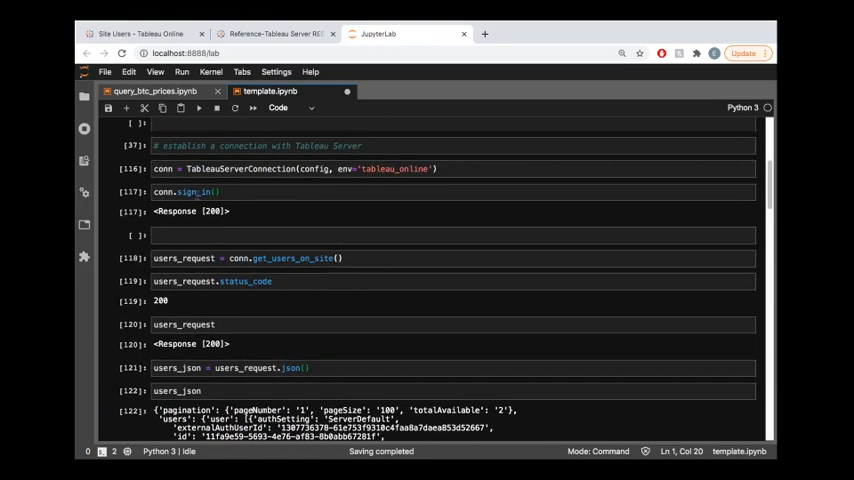
- Find the Sign In method and highlight the credentials token in its sample response body
{"action": "left_click", "coordinate": [276, 32]}
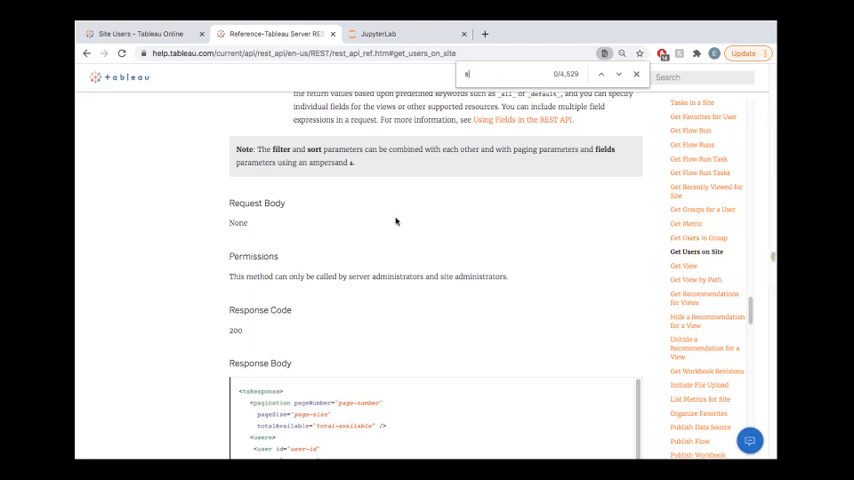
{"action": "type", "text": "ign in"}
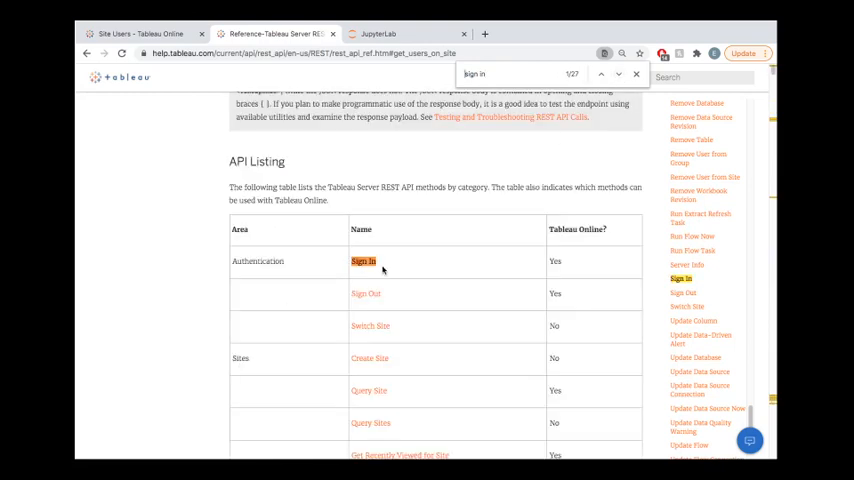
{"action": "left_click", "coordinate": [362, 260]}
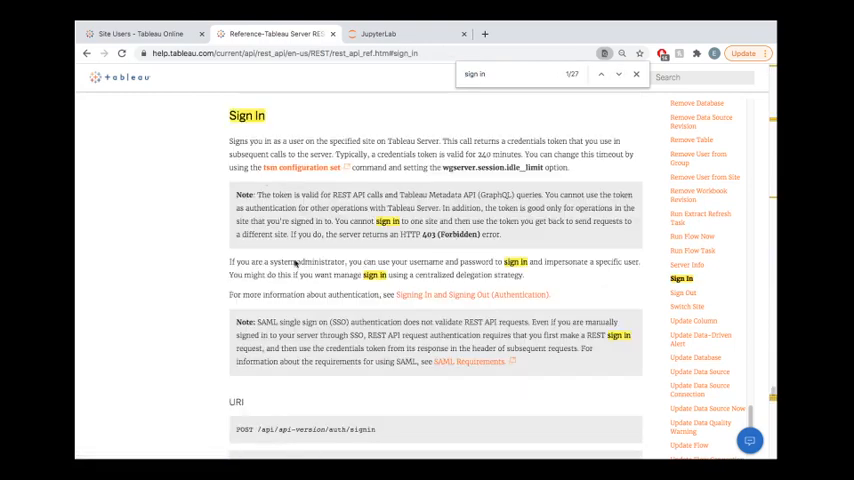
{"action": "scroll", "scroll_direction": "down", "scroll_amount": 3}
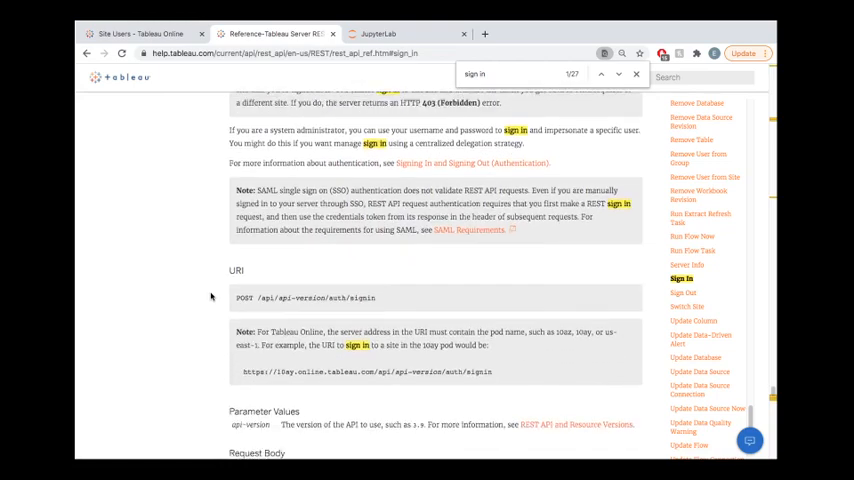
{"action": "scroll", "scroll_direction": "down", "scroll_amount": 3}
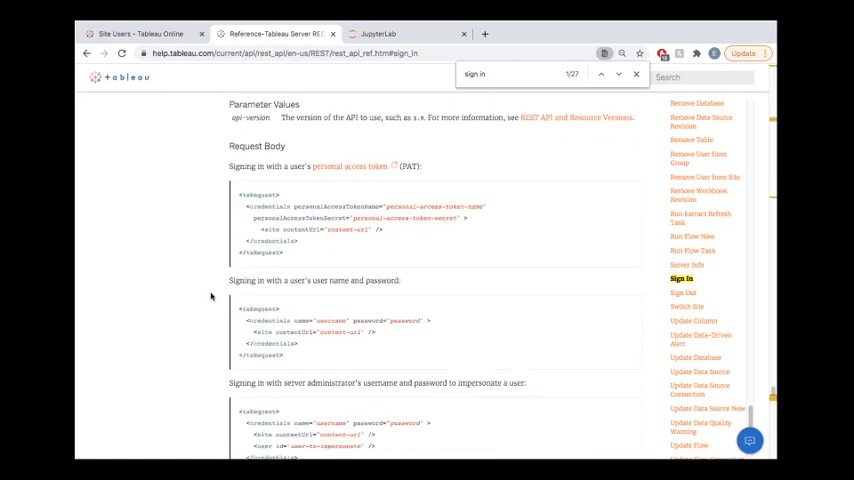
{"action": "scroll", "scroll_direction": "down", "scroll_amount": 3}
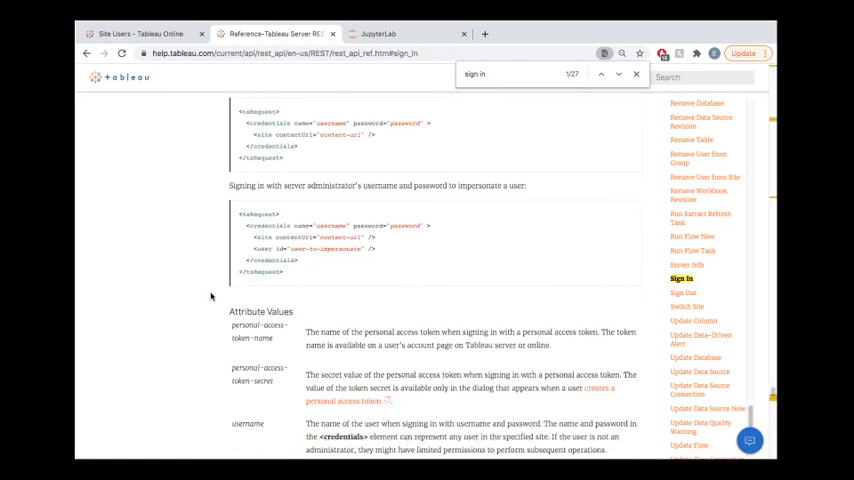
{"action": "scroll", "scroll_direction": "down", "scroll_amount": 3}
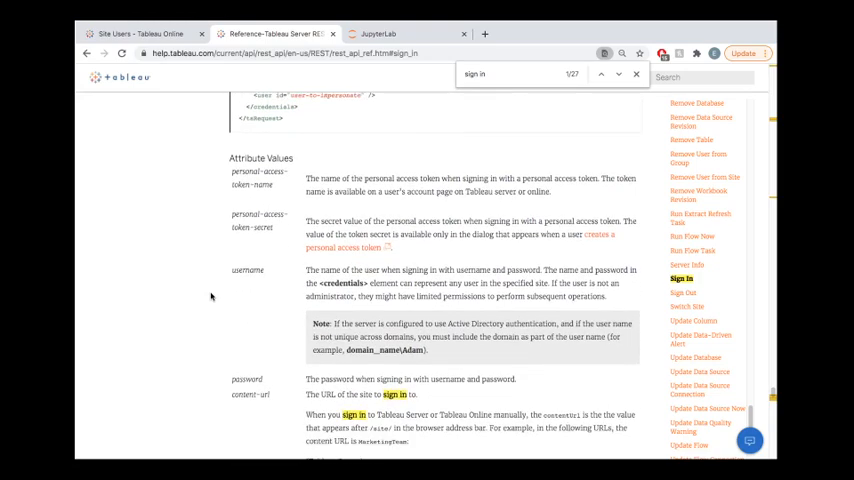
{"action": "scroll", "scroll_direction": "down", "scroll_amount": 3}
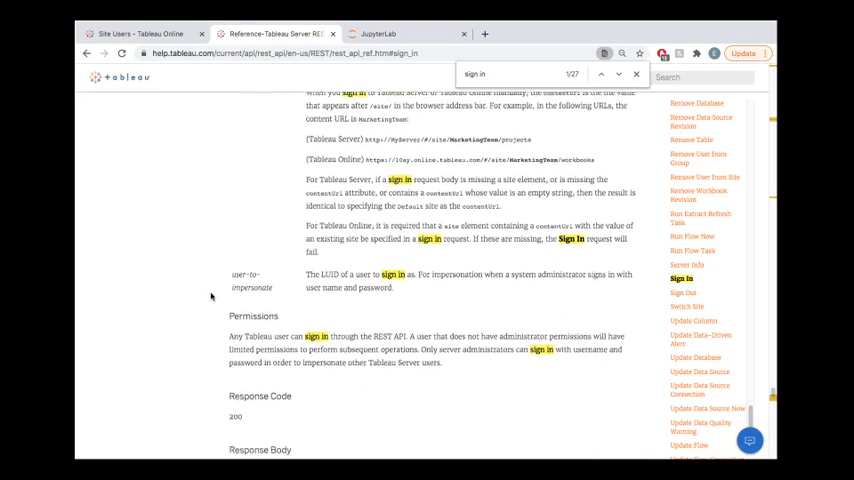
{"action": "scroll", "scroll_direction": "down", "scroll_amount": 3}
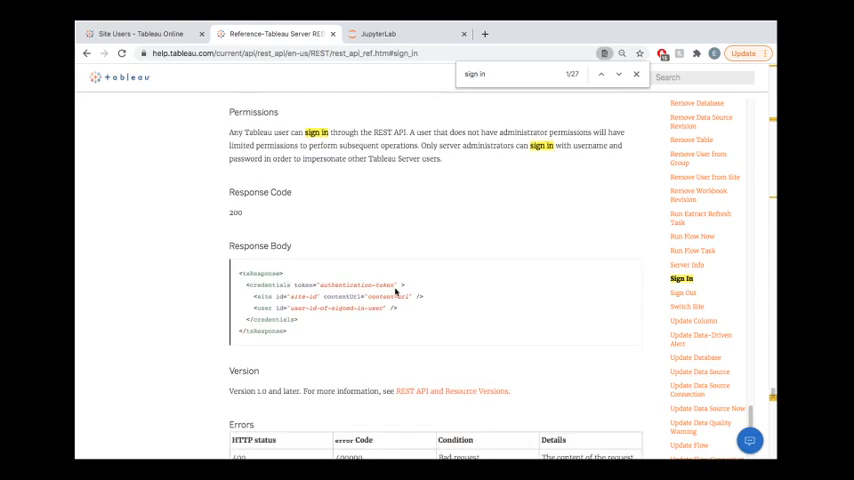
{"action": "double_click", "coordinate": [350, 284]}
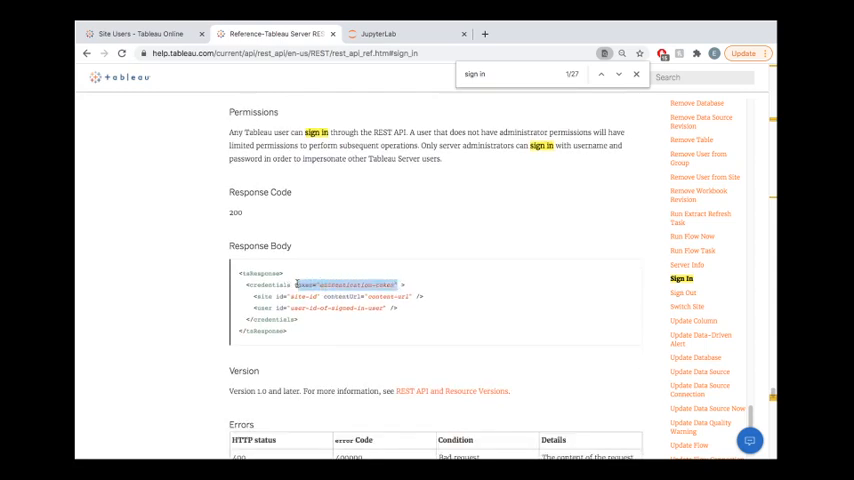
- Scroll the notebook down to the users_json output listing the site's users
{"action": "left_click", "coordinate": [388, 32]}
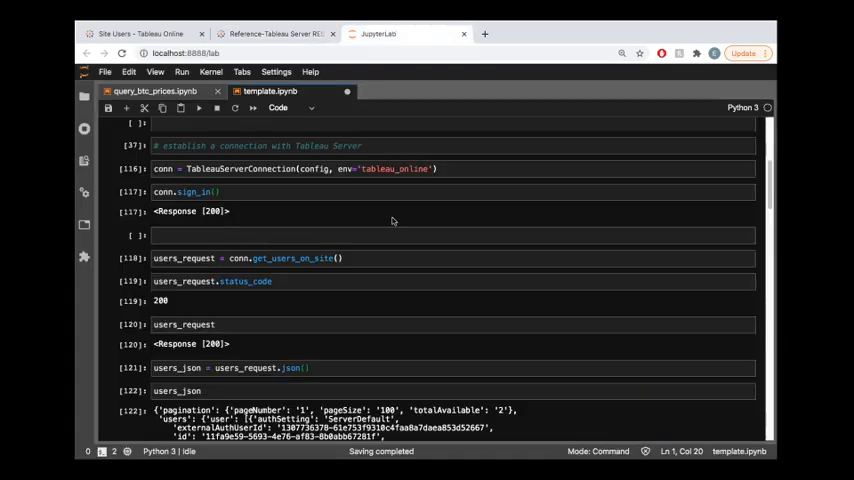
{"action": "mouse_move", "coordinate": [336, 226]}
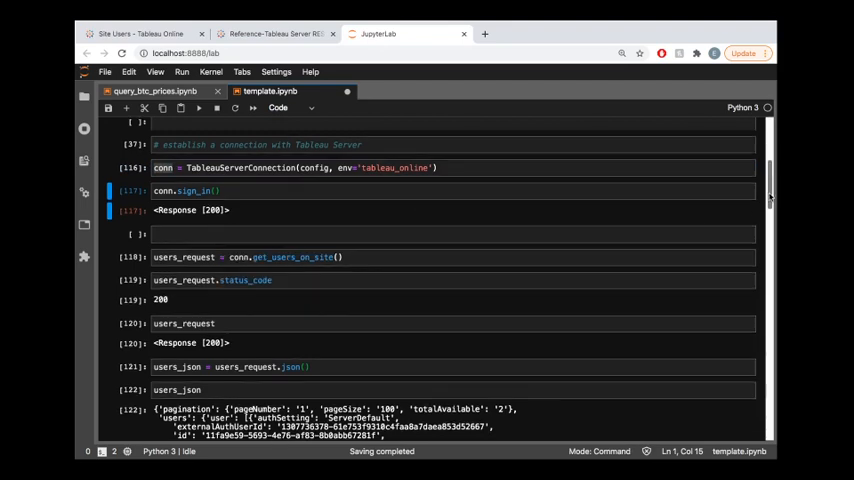
{"action": "scroll", "scroll_direction": "down", "scroll_amount": 3}
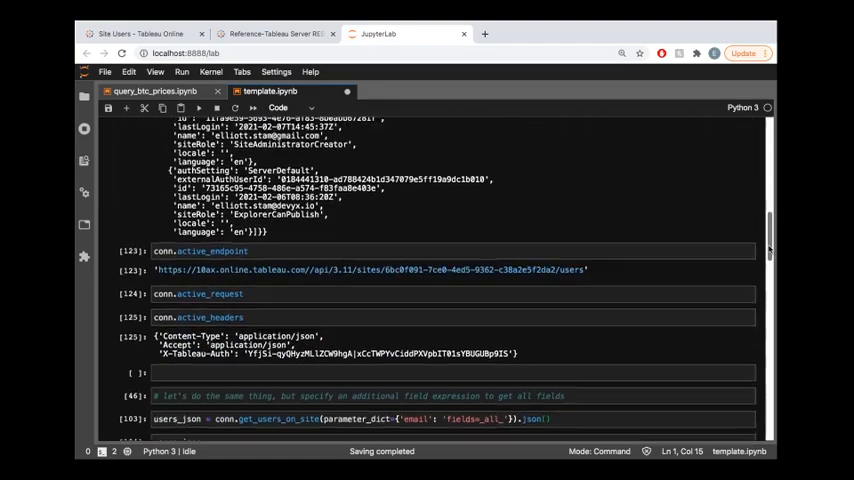
{"action": "scroll", "scroll_direction": "down", "scroll_amount": 3}
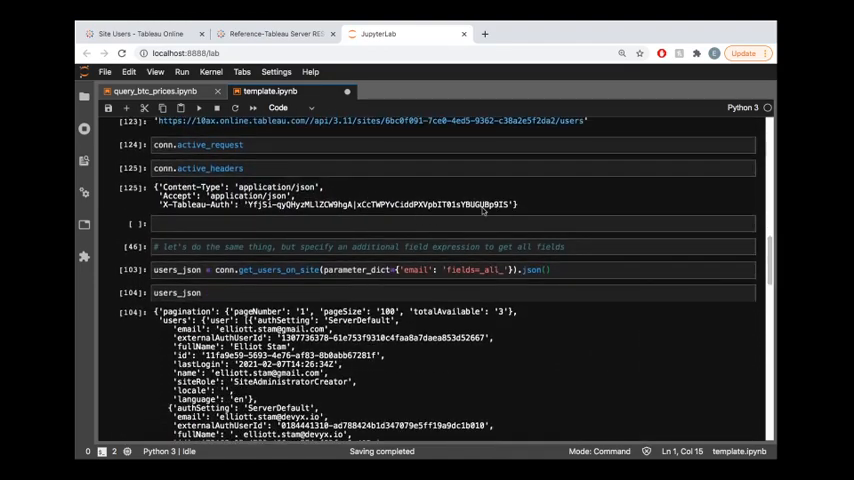
{"action": "mouse_move", "coordinate": [532, 208]}
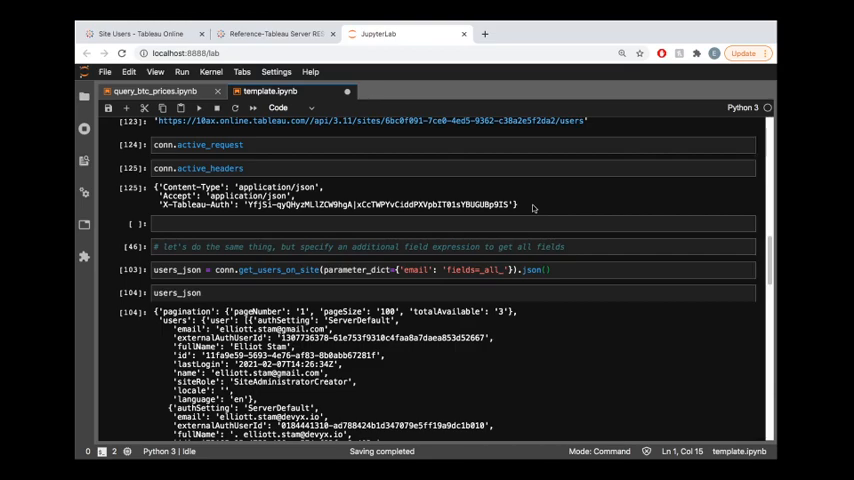
{"action": "scroll", "scroll_direction": "down", "scroll_amount": 3}
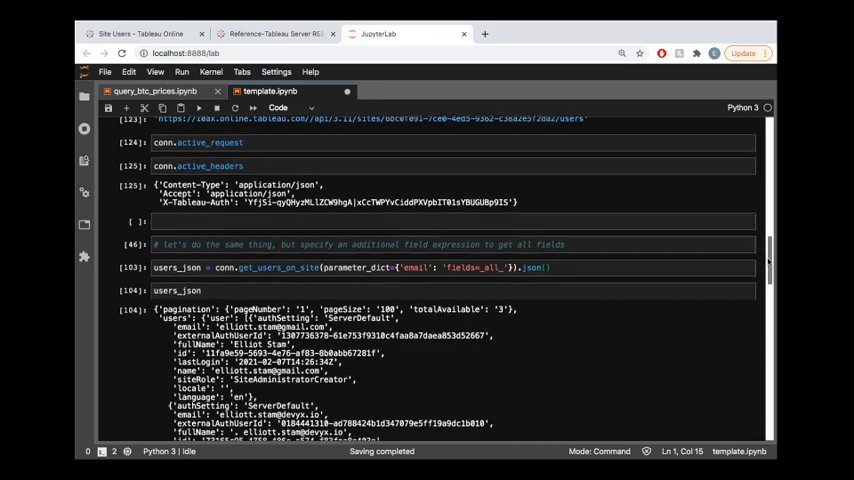
{"action": "scroll", "scroll_direction": "down", "scroll_amount": 3}
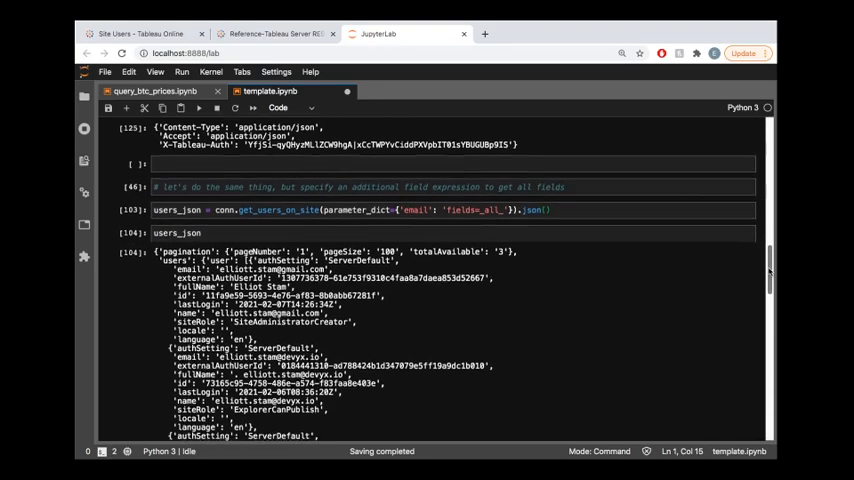
- Reopen Get Users on Site in the reference and highlight its basic URI
{"action": "left_click", "coordinate": [276, 32]}
{"action": "type", "text": "get users"}
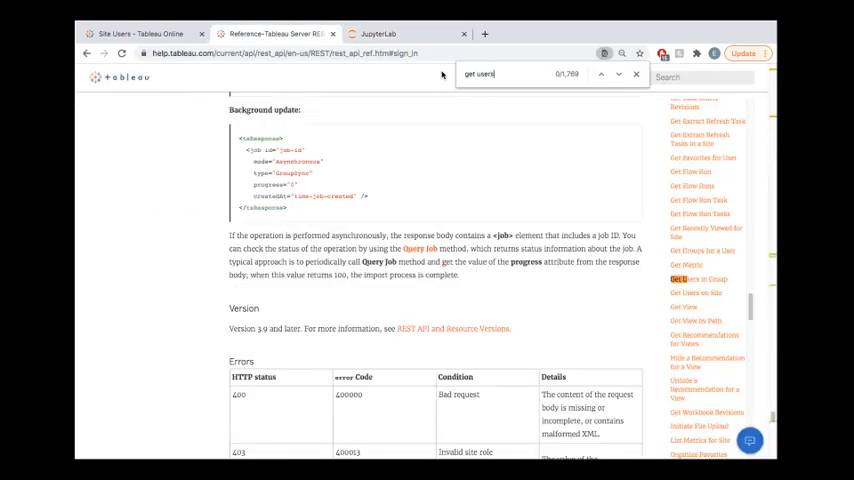
{"action": "left_click", "coordinate": [600, 74]}
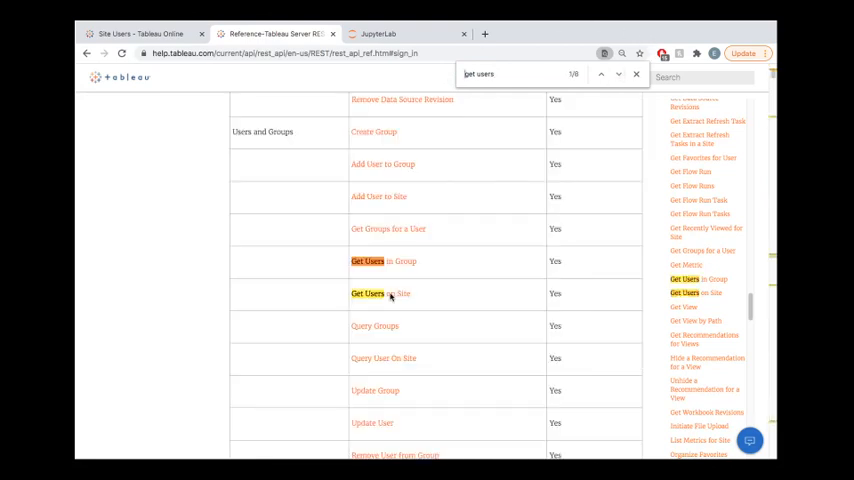
{"action": "left_click", "coordinate": [378, 292]}
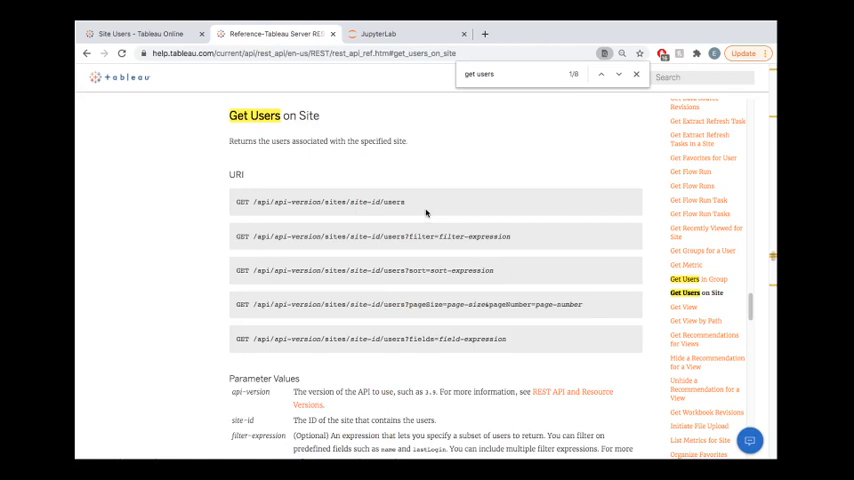
{"action": "mouse_move", "coordinate": [568, 292]}
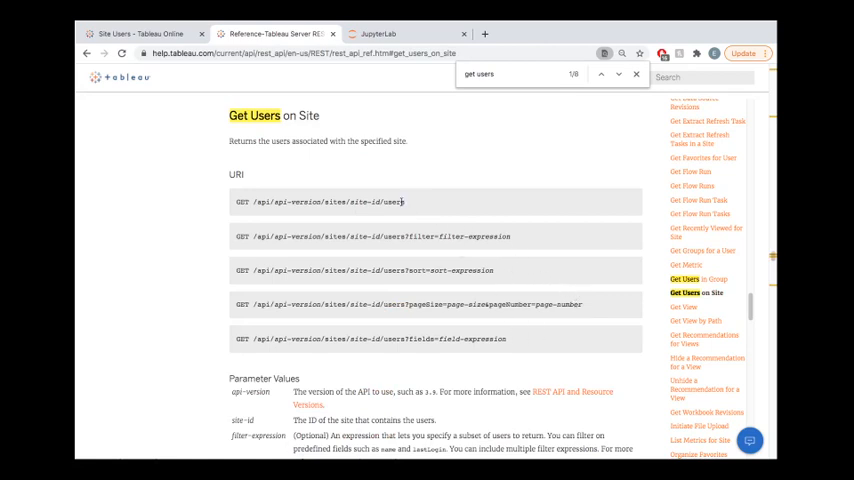
{"action": "triple_click", "coordinate": [330, 200]}
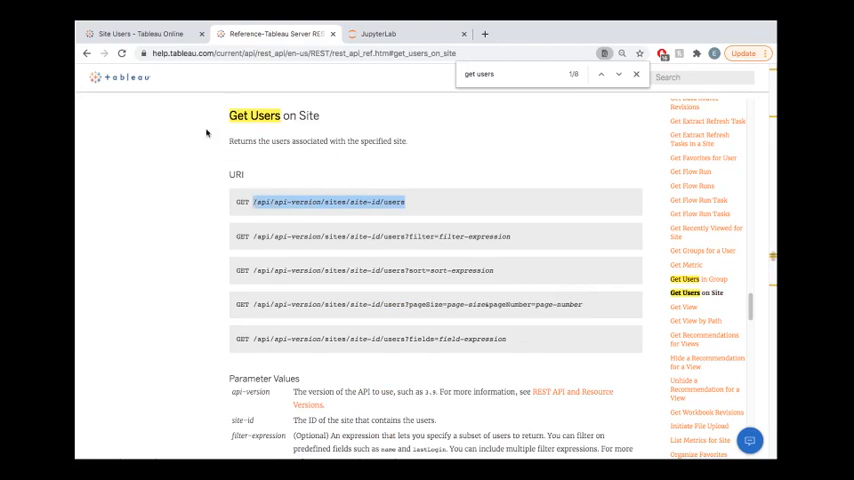
{"action": "mouse_move", "coordinate": [332, 192]}
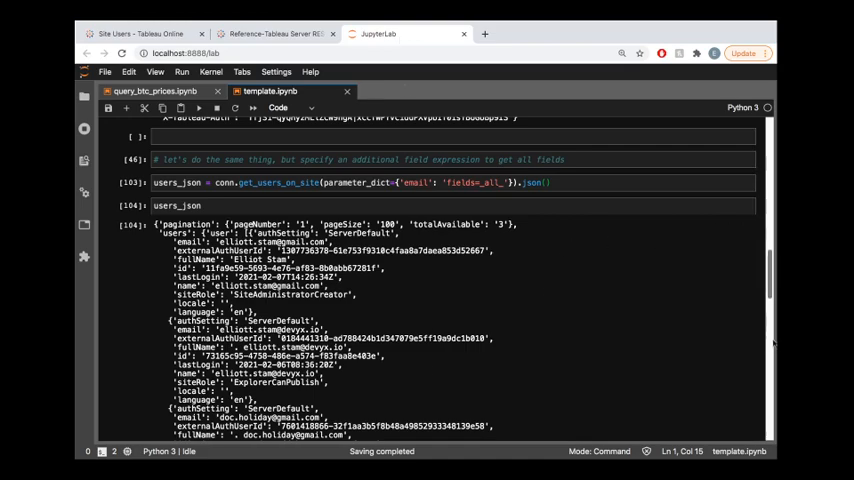
- Show the active endpoint URL ending in /users, then return to the Get Users on Site reference
{"action": "scroll", "scroll_direction": "up", "scroll_amount": 3}
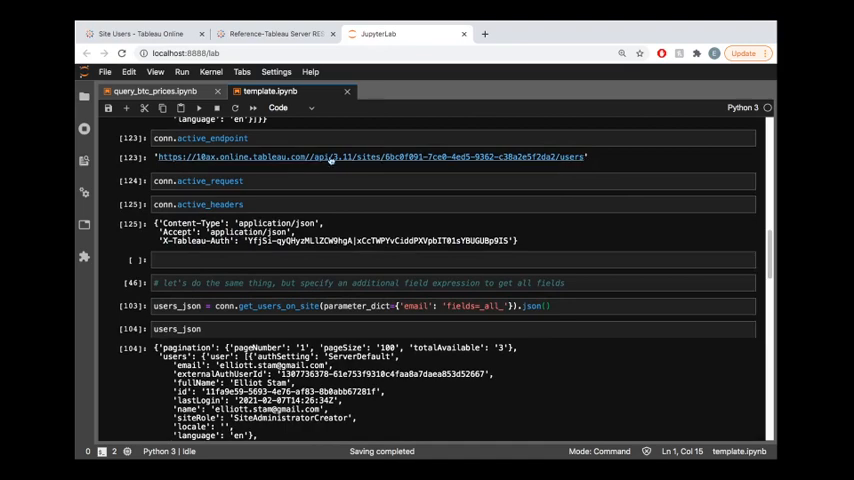
{"action": "mouse_move", "coordinate": [340, 156]}
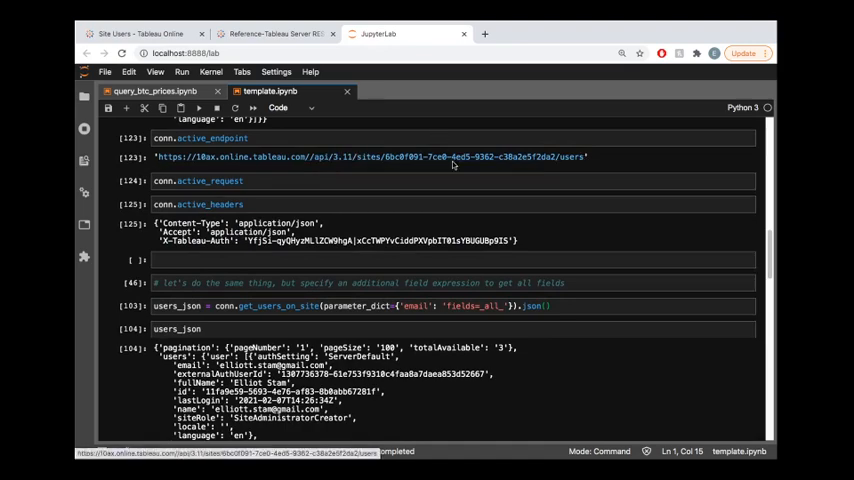
{"action": "left_click", "coordinate": [270, 32]}
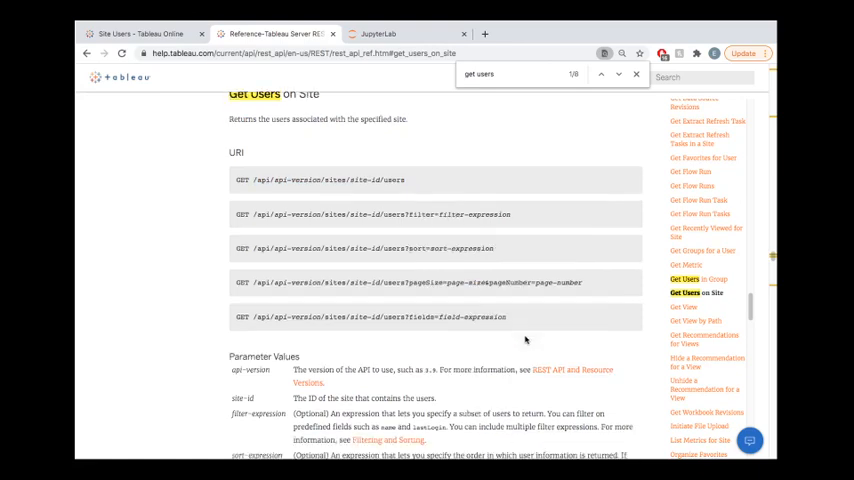
- Look over the Get Users on Site URI examples in the reference
{"action": "scroll", "scroll_direction": "down", "scroll_amount": 3}
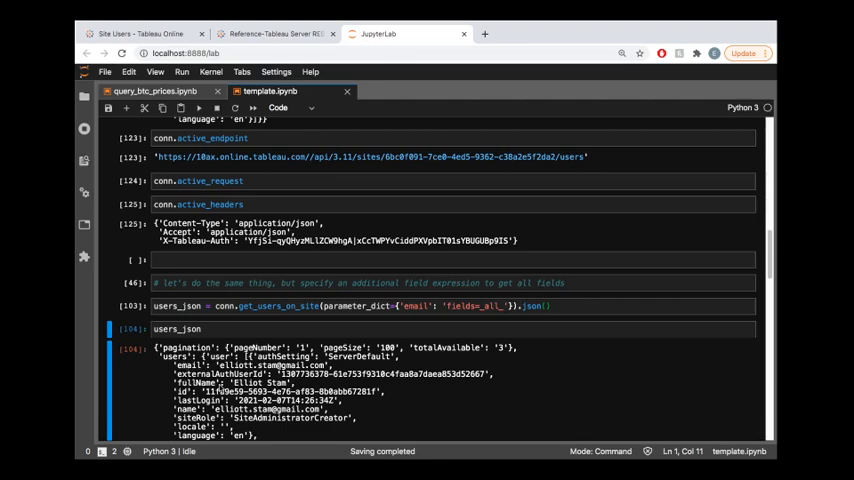
{"action": "mouse_move", "coordinate": [628, 296]}
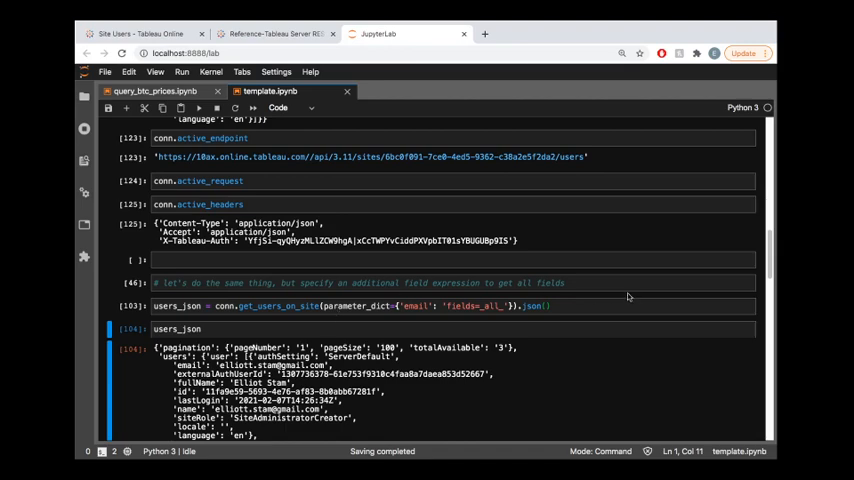
- Change the get_users_on_site parameter_dict key from 'email' to 'mykey' and rerun the cell
{"action": "scroll", "scroll_direction": "down", "scroll_amount": 3}
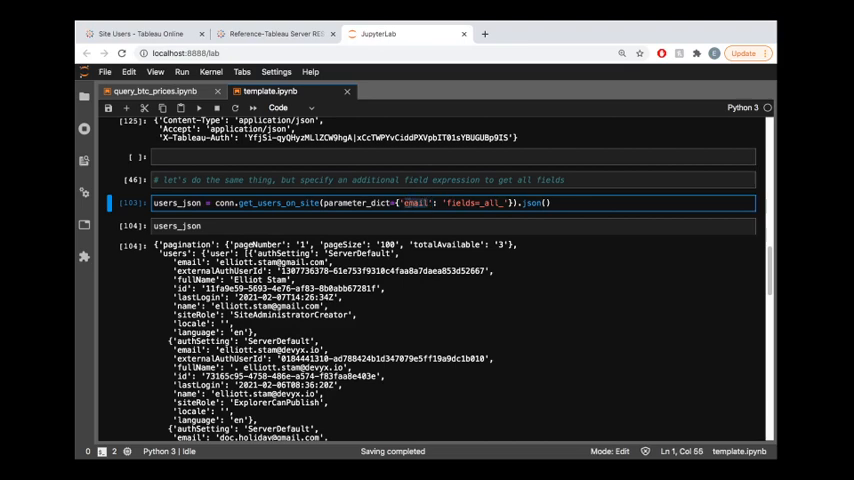
{"action": "type", "text": "mykey"}
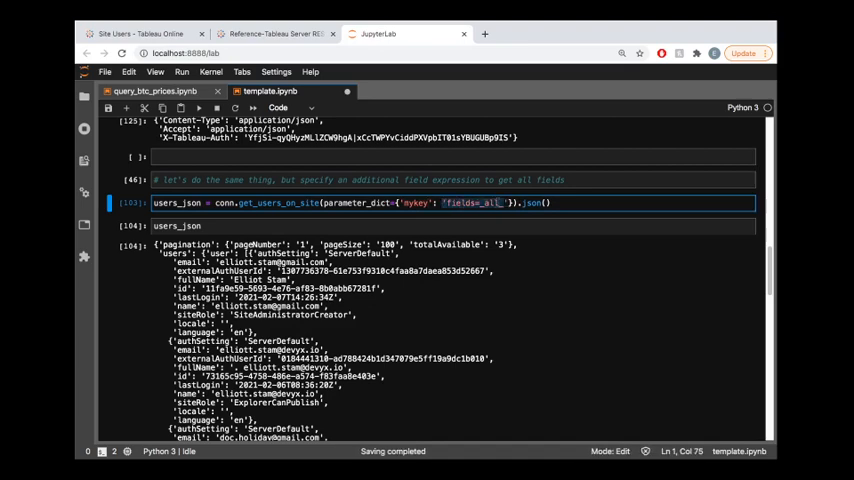
{"action": "key", "text": "Right"}
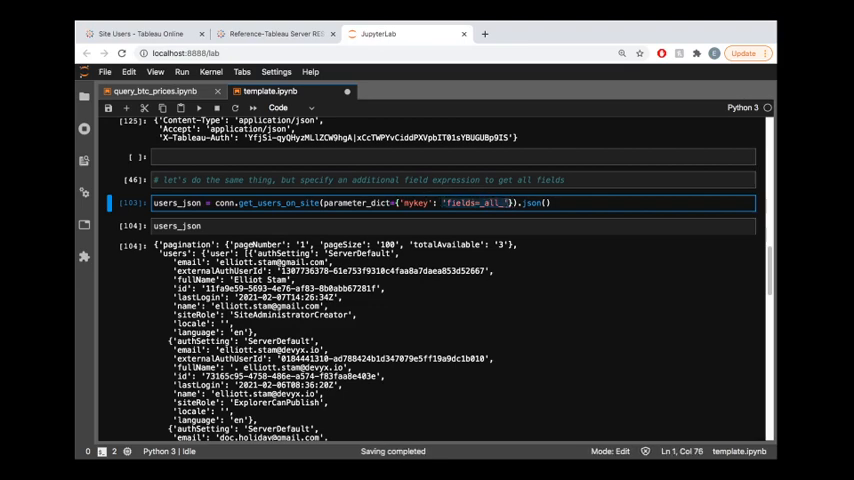
{"action": "mouse_move", "coordinate": [546, 308]}
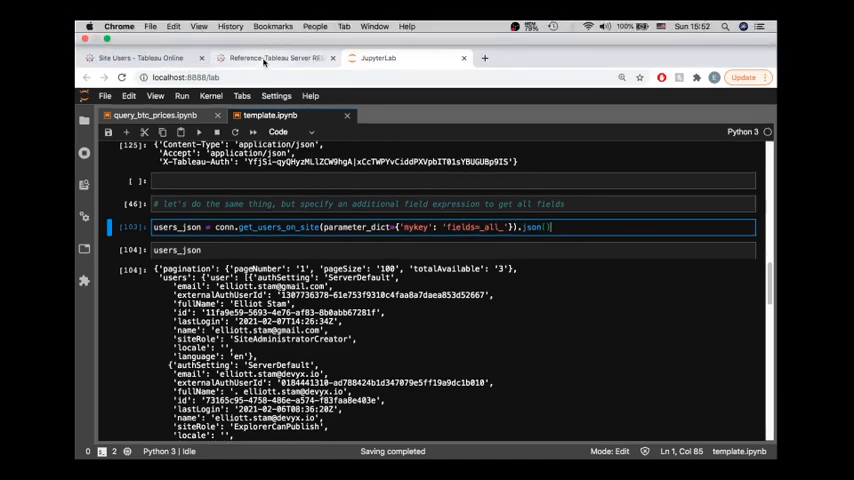
- Open the 'Using Fields in the REST API' guide from the Get Users on Site parameter notes
{"action": "left_click", "coordinate": [276, 56]}
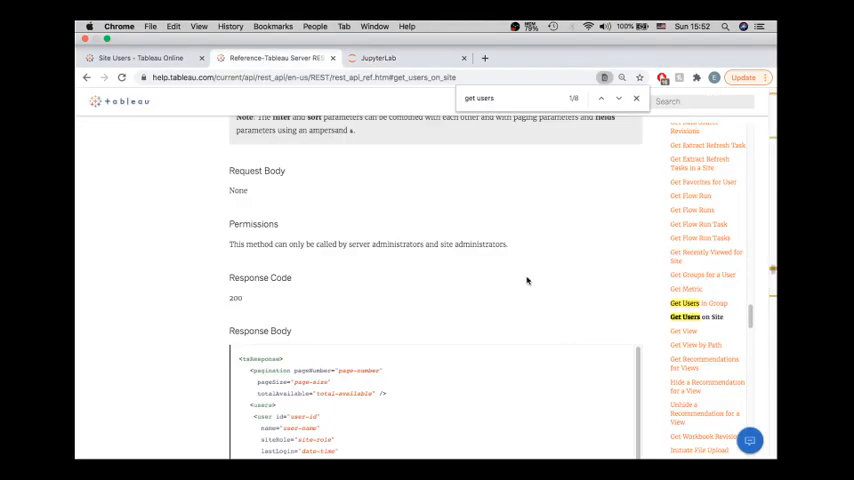
{"action": "scroll", "scroll_direction": "up", "scroll_amount": 3}
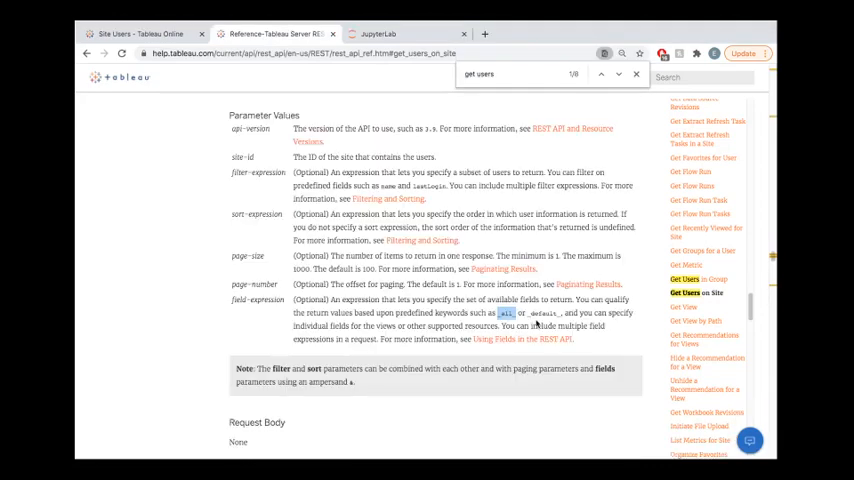
{"action": "mouse_move", "coordinate": [524, 340]}
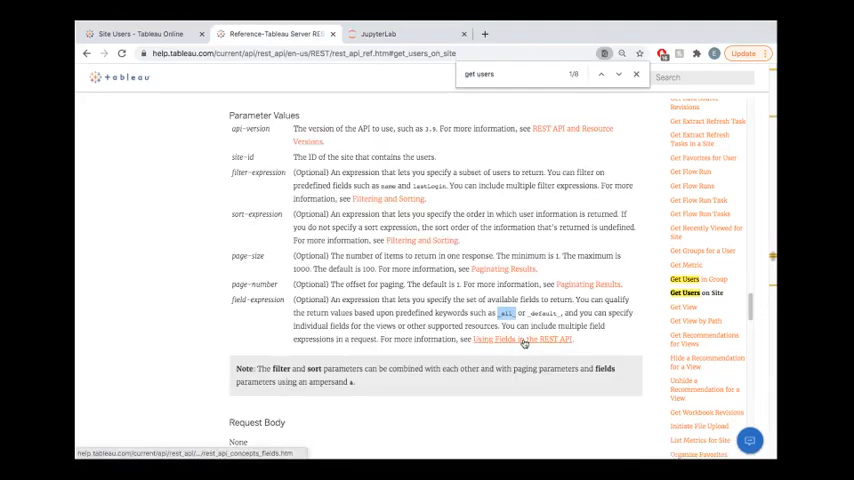
{"action": "left_click", "coordinate": [520, 340]}
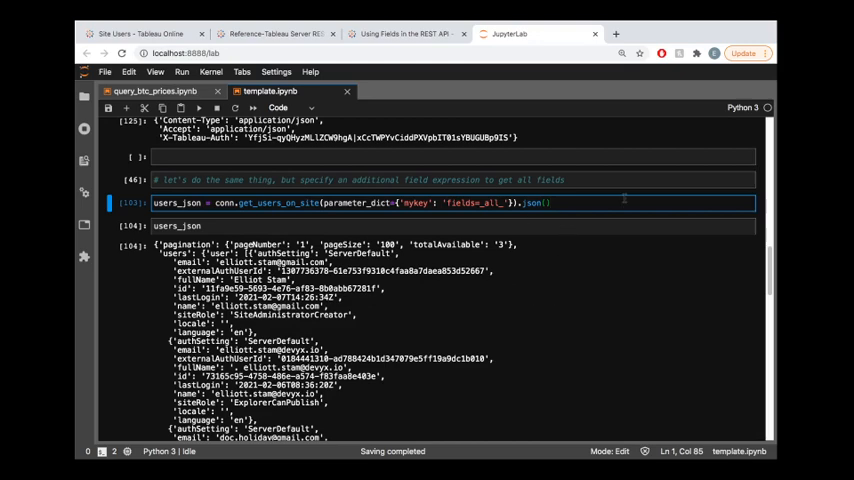
- Rerun active_endpoint, active_request and active_headers so the endpoint shows ?fields=_all_, and save the notebook
{"action": "key", "text": "shift+Return"}
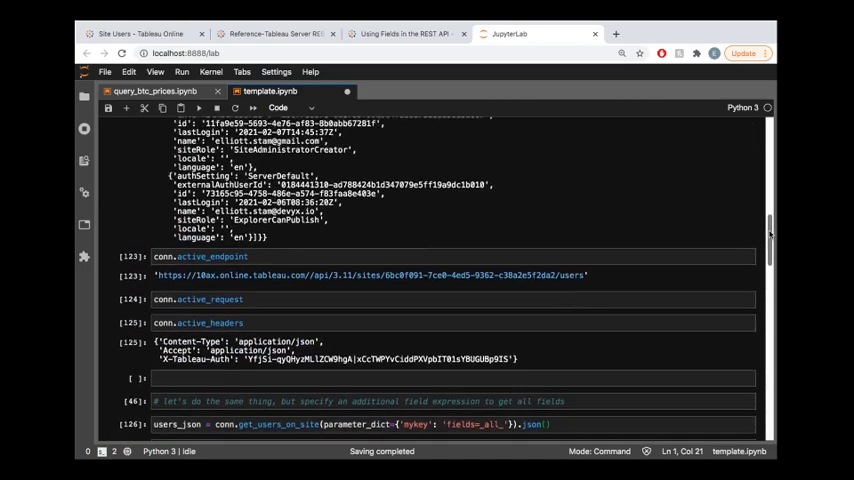
{"action": "scroll", "scroll_direction": "up", "scroll_amount": 3}
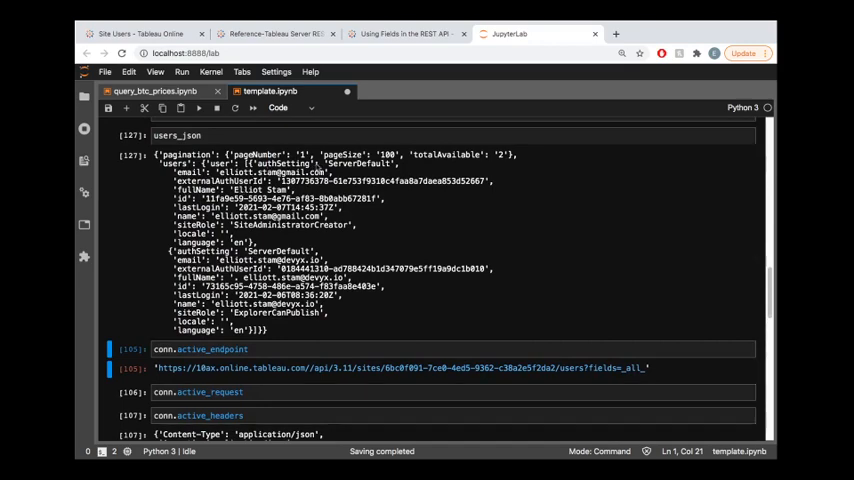
{"action": "double_click", "coordinate": [276, 172]}
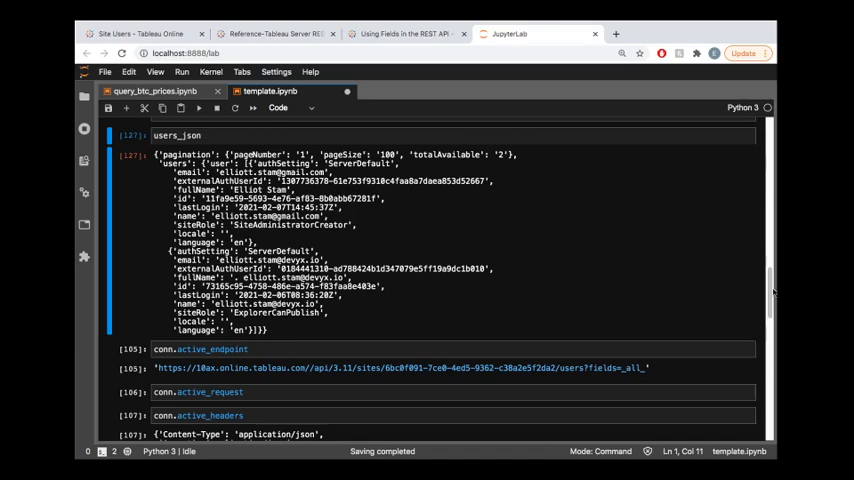
{"action": "scroll", "scroll_direction": "down", "scroll_amount": 3}
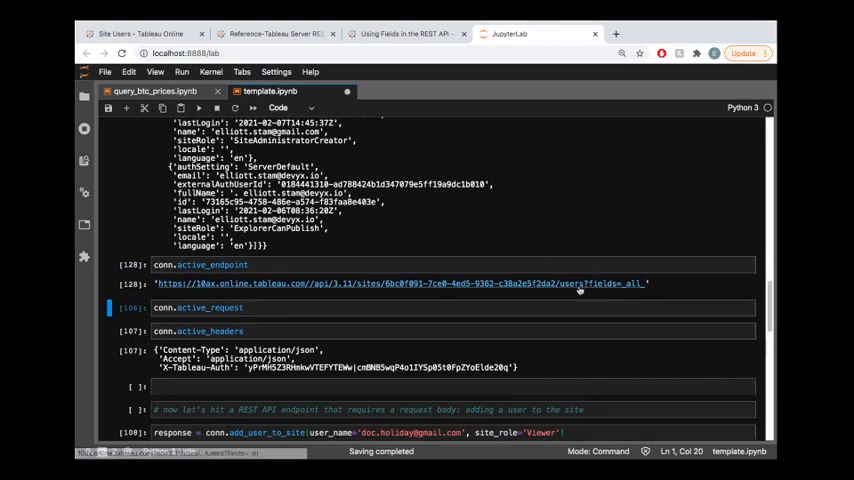
{"action": "mouse_move", "coordinate": [584, 288]}
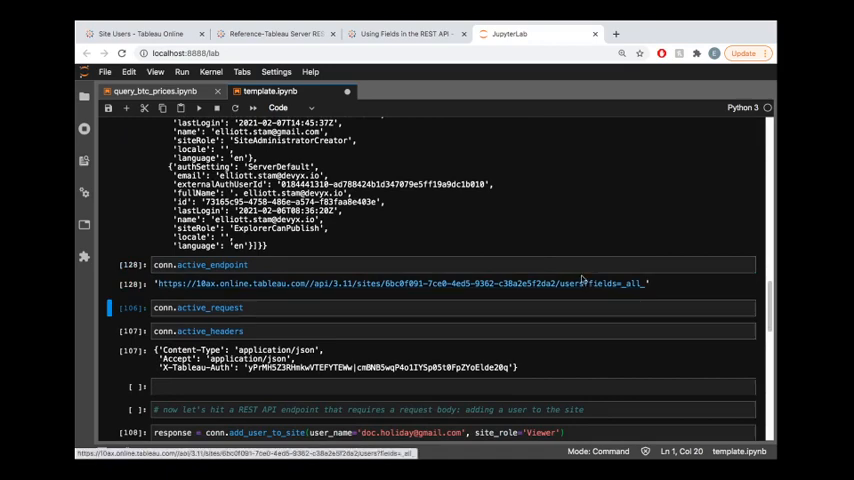
{"action": "key", "text": "ctrl+s"}
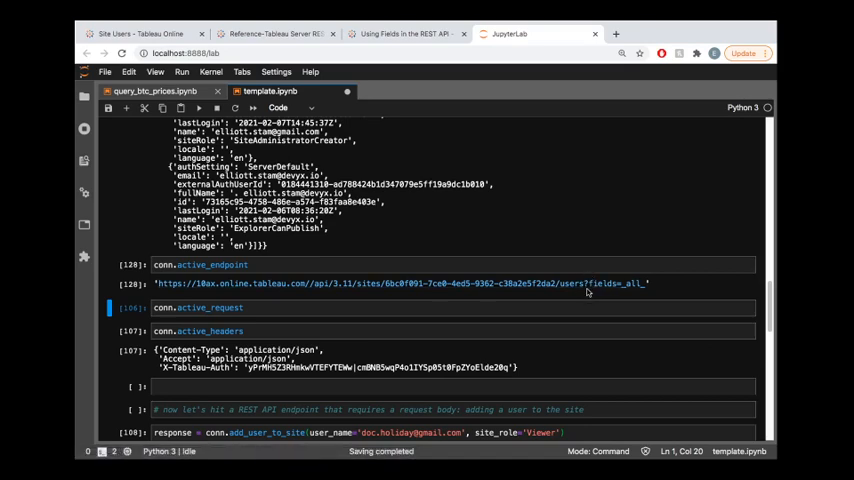
{"action": "mouse_move", "coordinate": [620, 284]}
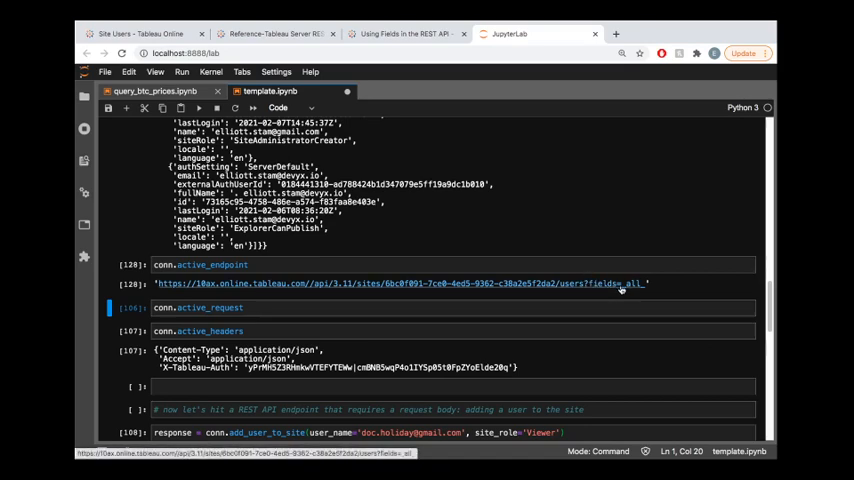
{"action": "mouse_move", "coordinate": [648, 290]}
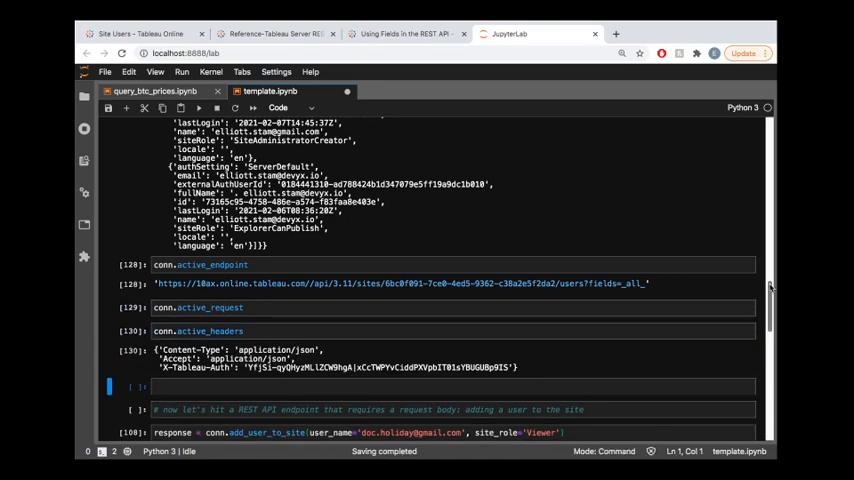
{"action": "scroll", "scroll_direction": "down", "scroll_amount": 3}
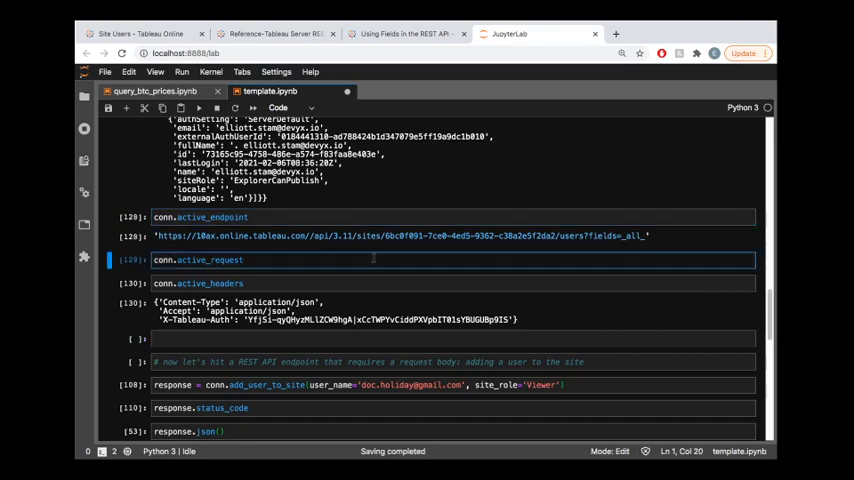
{"action": "left_click", "coordinate": [210, 284]}
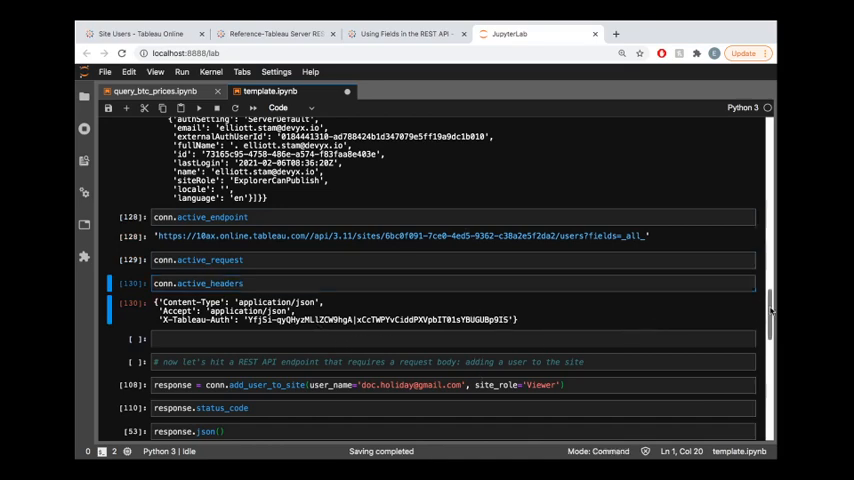
- Find the Add User to Site section in the REST API reference and read its request body
{"action": "scroll", "scroll_direction": "down", "scroll_amount": 3}
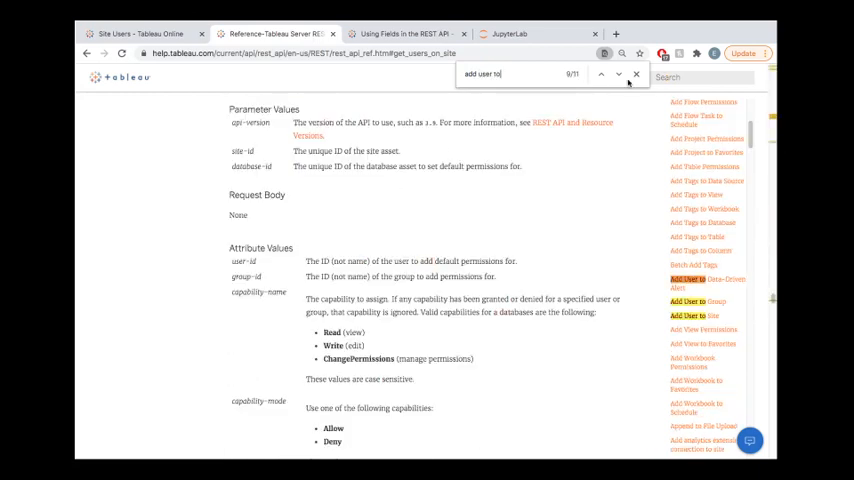
{"action": "left_click", "coordinate": [618, 76]}
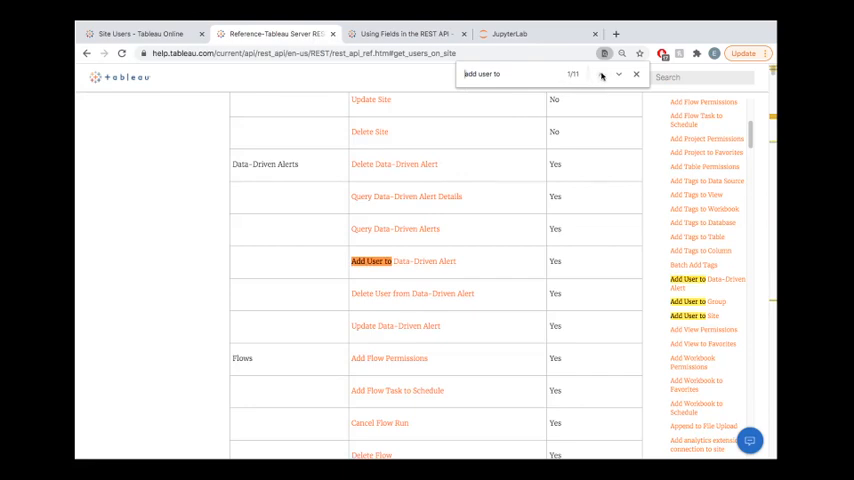
{"action": "left_click", "coordinate": [618, 74]}
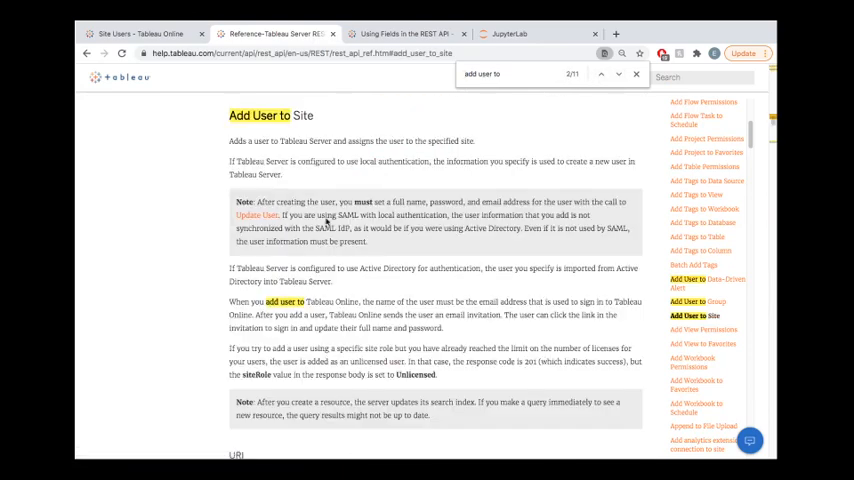
{"action": "scroll", "scroll_direction": "down", "scroll_amount": 3}
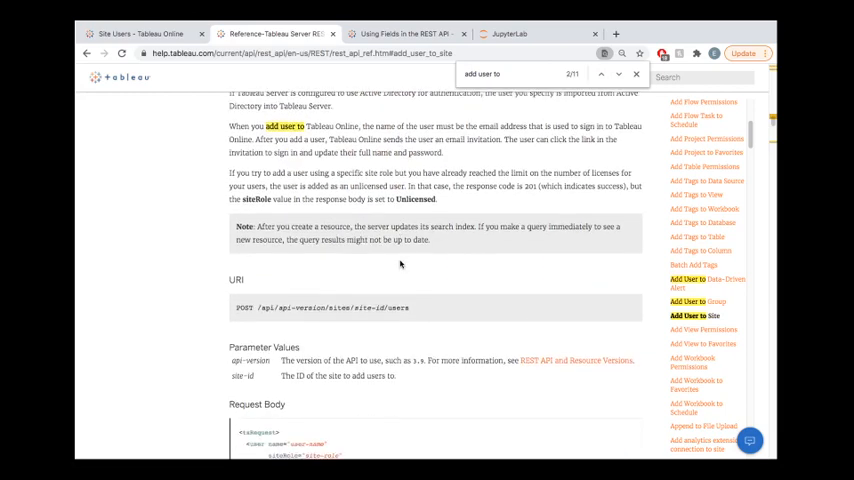
{"action": "scroll", "scroll_direction": "down", "scroll_amount": 3}
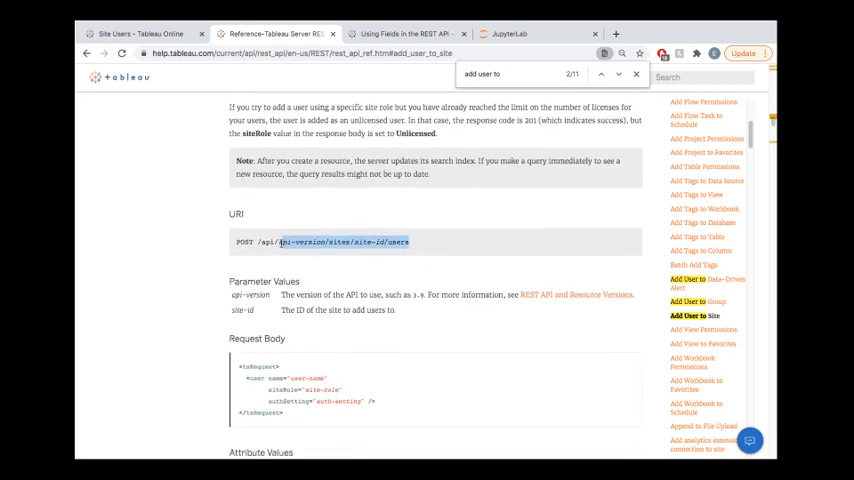
- Read through the siteRole attribute values allowed for Add User to Site
{"action": "left_click", "coordinate": [424, 240]}
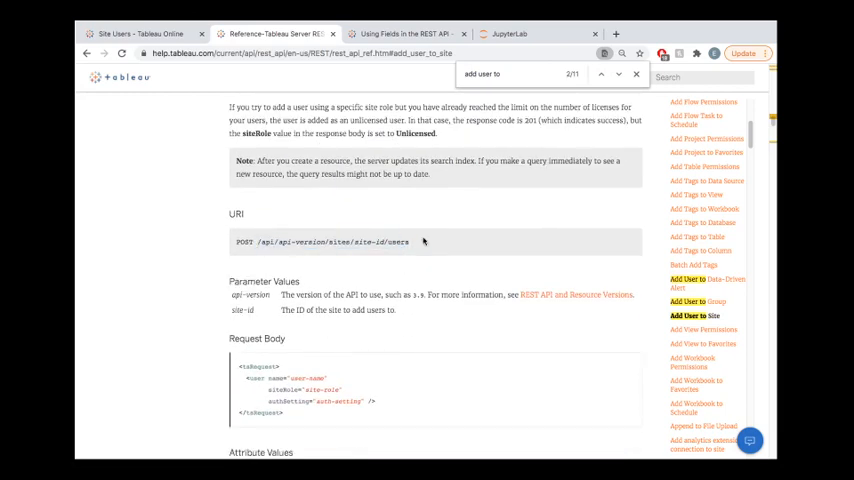
{"action": "scroll", "scroll_direction": "down", "scroll_amount": 3}
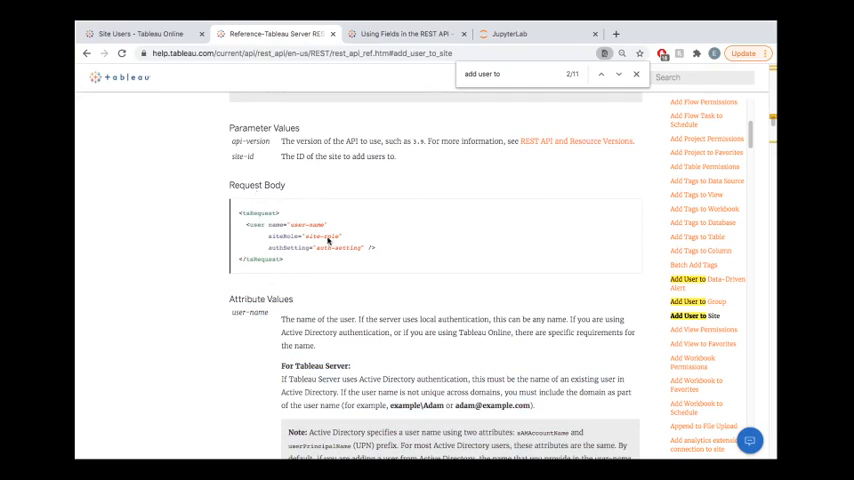
{"action": "mouse_move", "coordinate": [454, 288]}
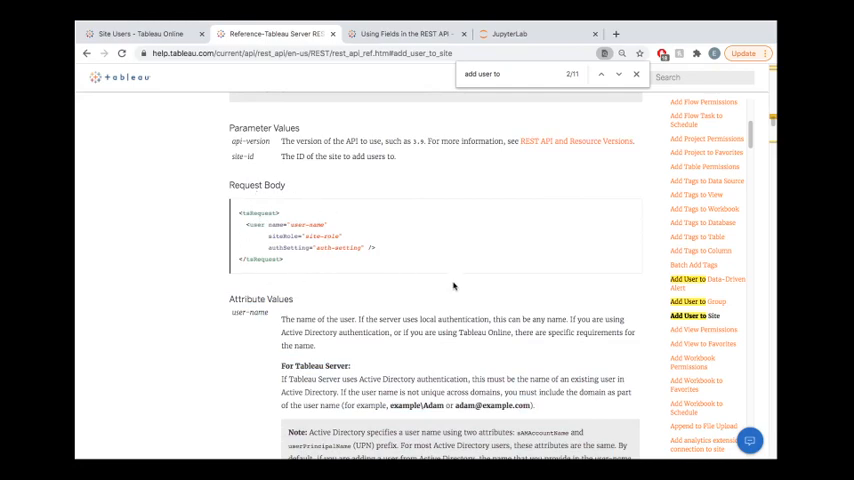
{"action": "scroll", "scroll_direction": "down", "scroll_amount": 3}
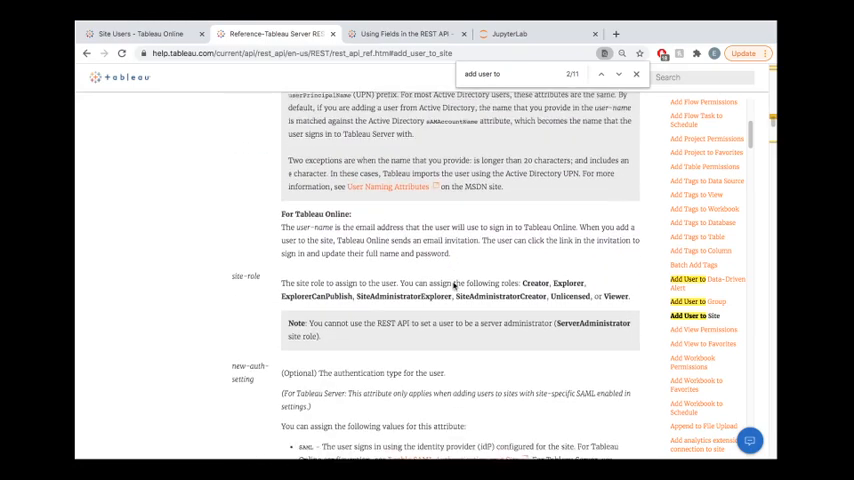
{"action": "scroll", "scroll_direction": "down", "scroll_amount": 3}
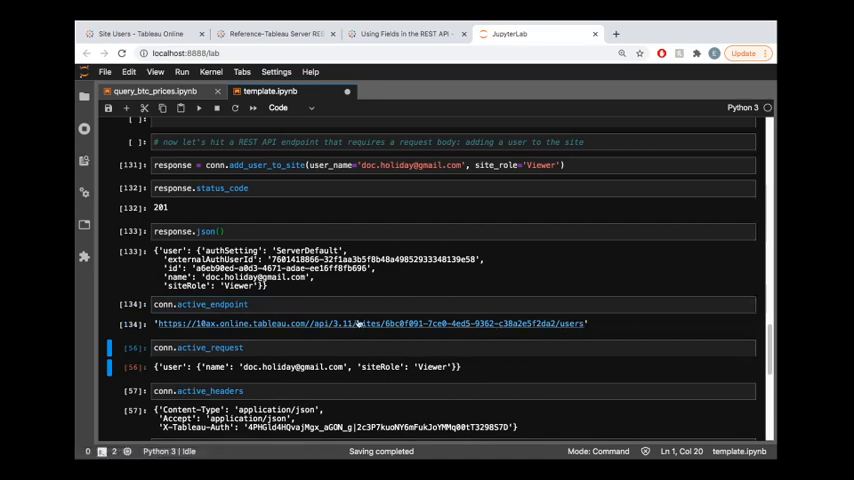
{"action": "mouse_move", "coordinate": [508, 328]}
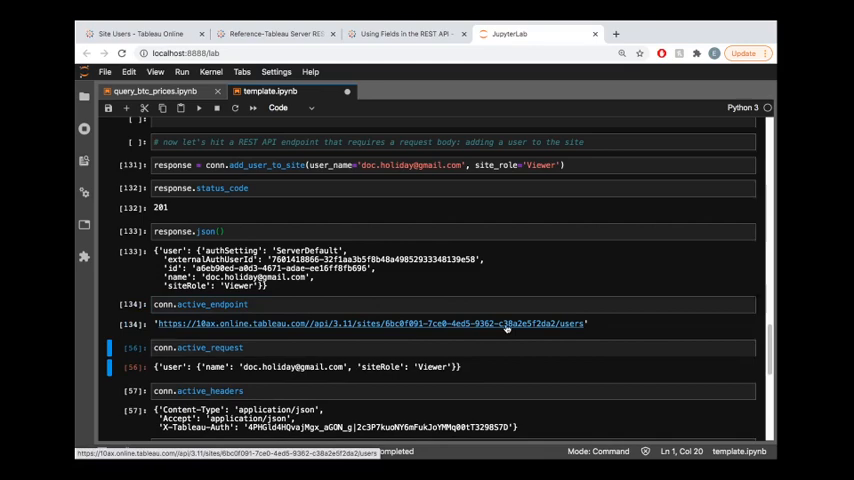
{"action": "mouse_move", "coordinate": [502, 328]}
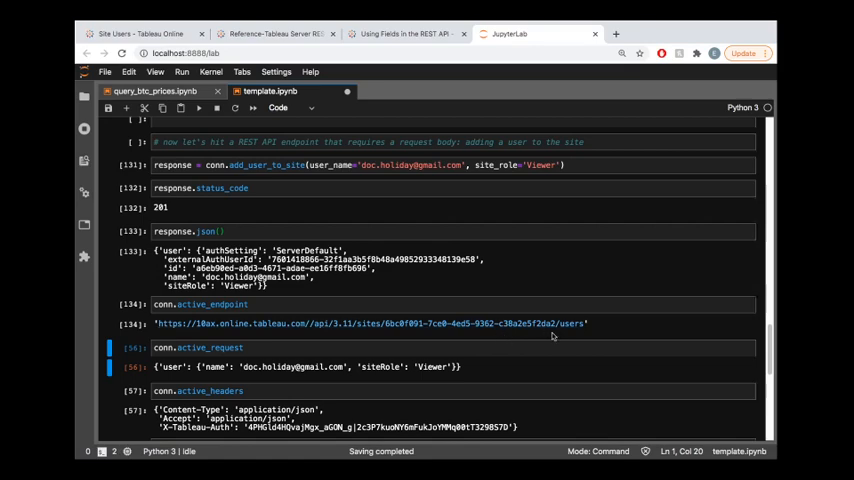
{"action": "mouse_move", "coordinate": [570, 332]}
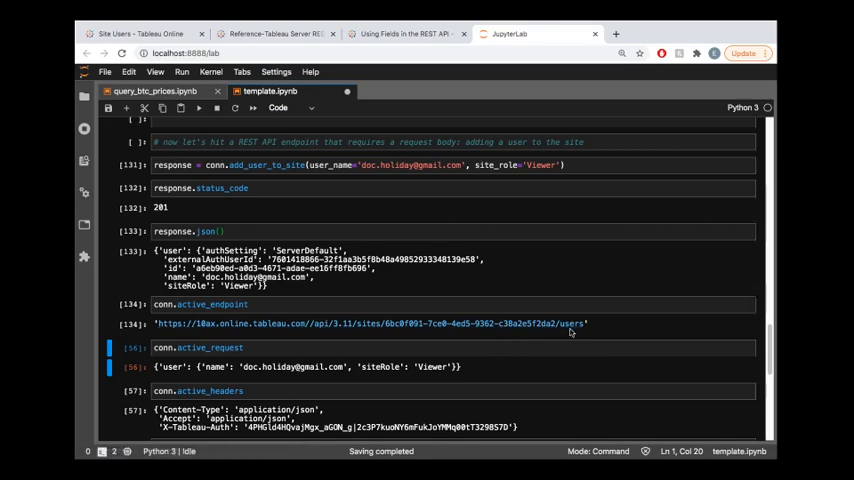
- Return to the Add User to Site reference after showing the add-user endpoint, request and headers
{"action": "left_click", "coordinate": [276, 32]}
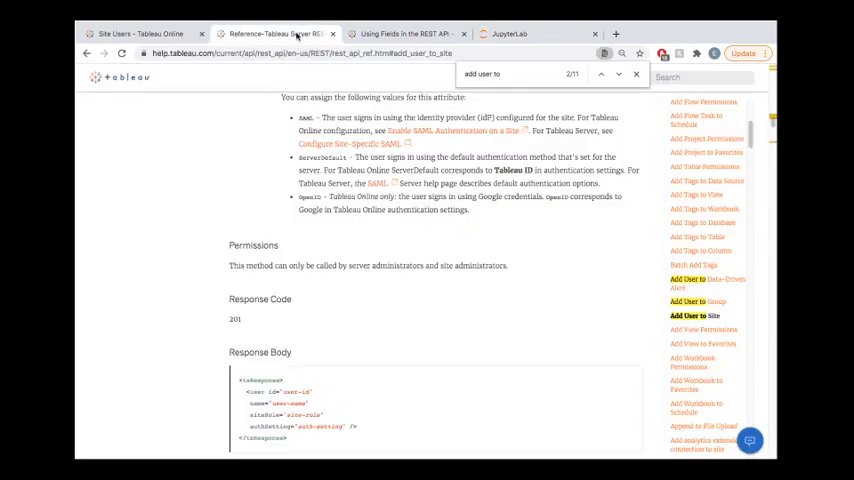
- Compare the Add User to Site request body and 201 response code with what the notebook sent
{"action": "scroll", "scroll_direction": "up", "scroll_amount": 3}
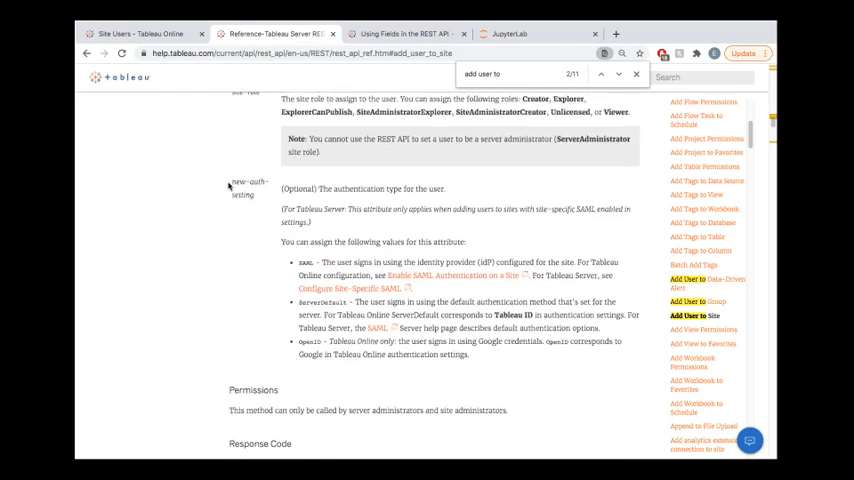
{"action": "scroll", "scroll_direction": "up", "scroll_amount": 3}
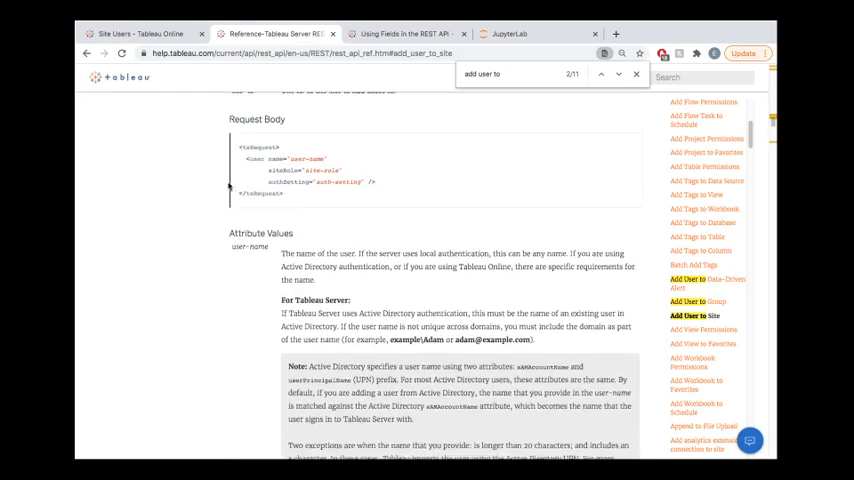
{"action": "scroll", "scroll_direction": "up", "scroll_amount": 3}
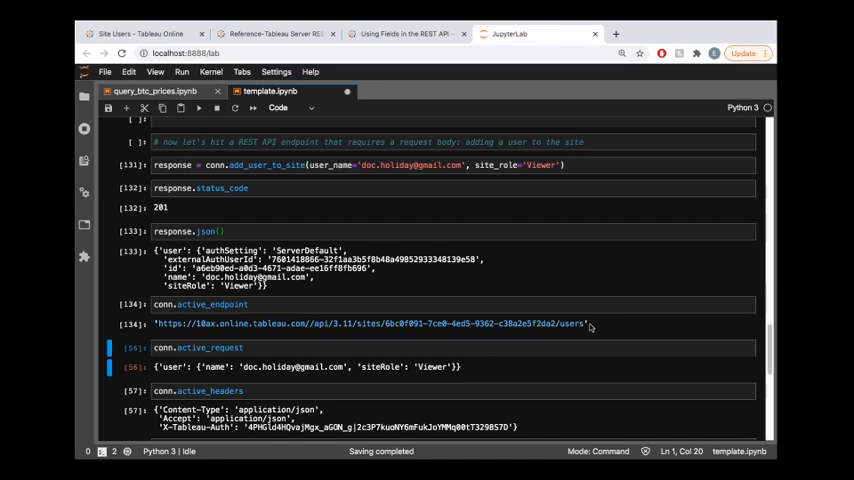
{"action": "mouse_move", "coordinate": [588, 328]}
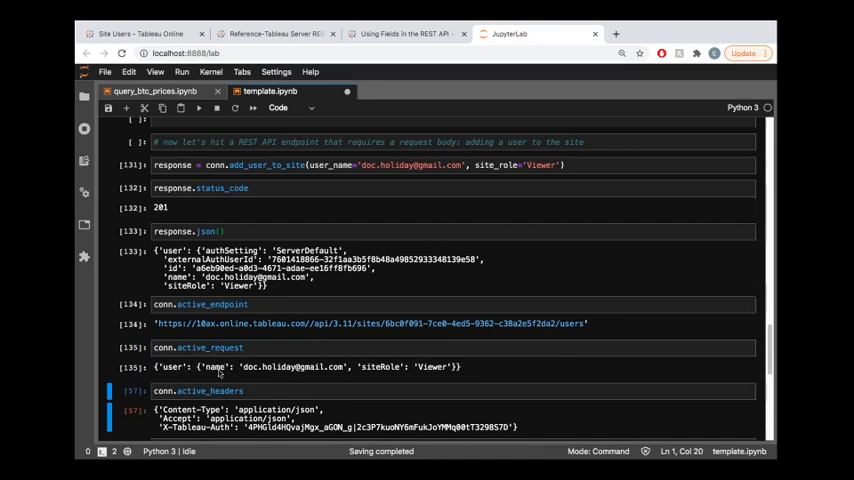
{"action": "mouse_move", "coordinate": [540, 344]}
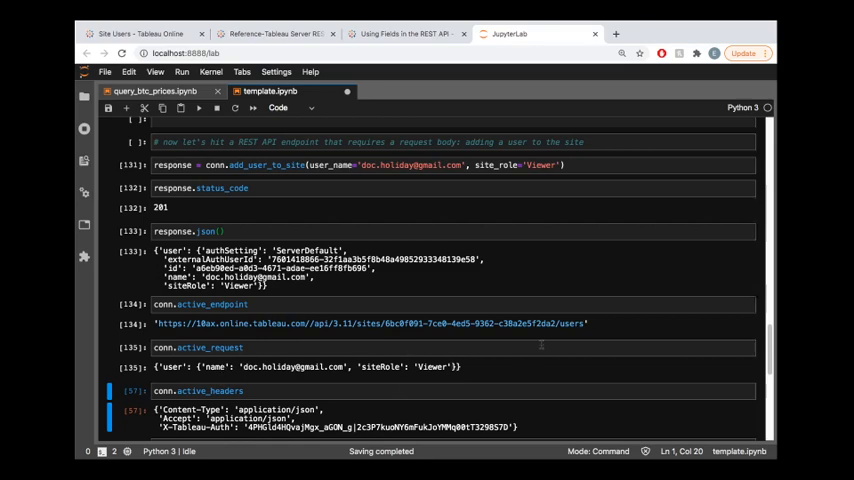
{"action": "scroll", "scroll_direction": "down", "scroll_amount": 3}
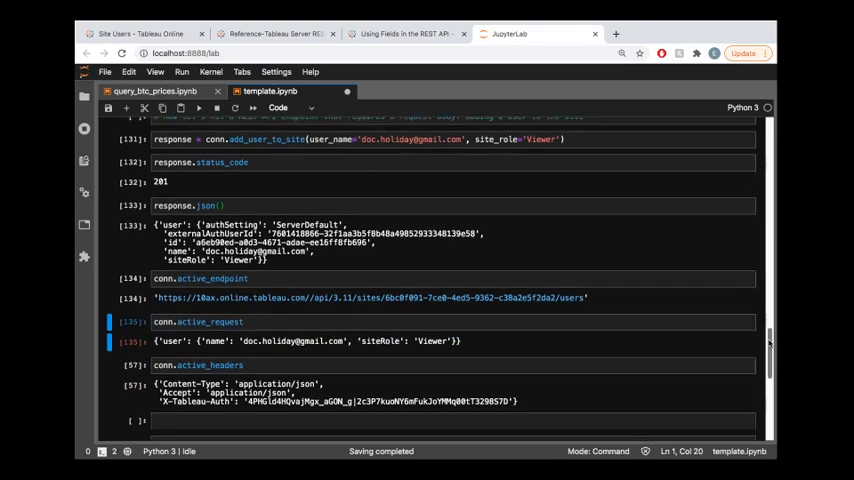
{"action": "scroll", "scroll_direction": "down", "scroll_amount": 3}
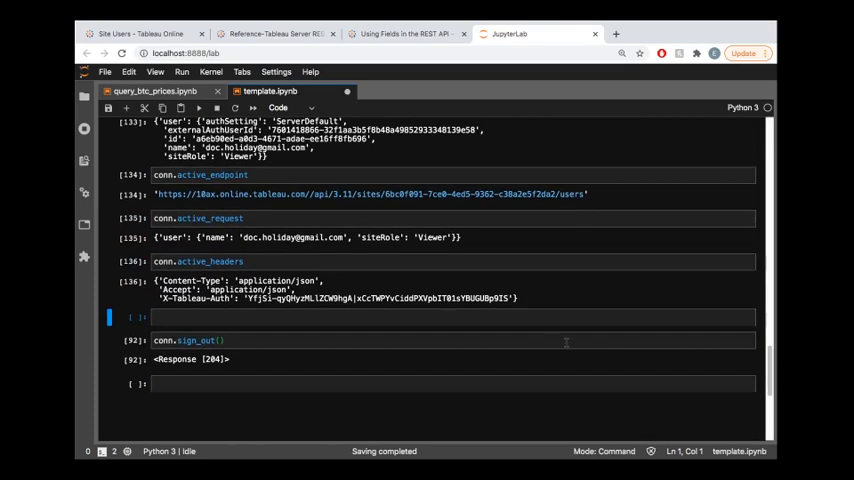
{"action": "mouse_move", "coordinate": [336, 302]}
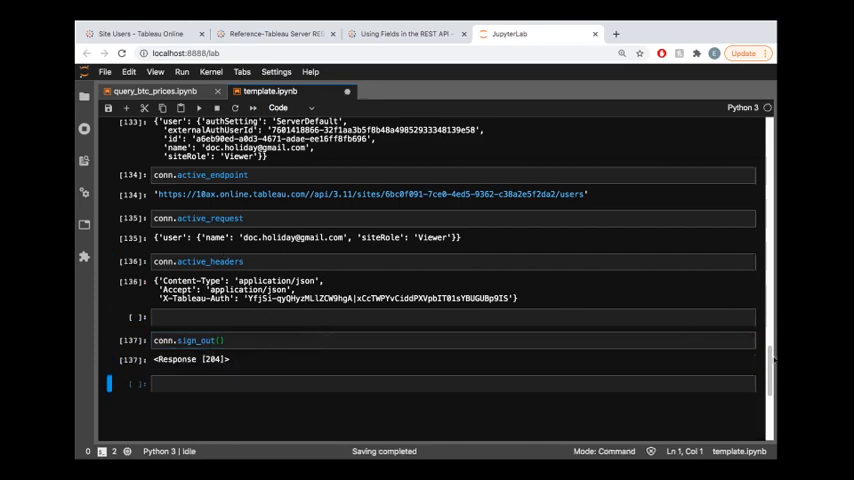
- Sign the connection out and rerun get_users_on_site so it returns 401 Unauthorized Access
{"action": "scroll", "scroll_direction": "up", "scroll_amount": 3}
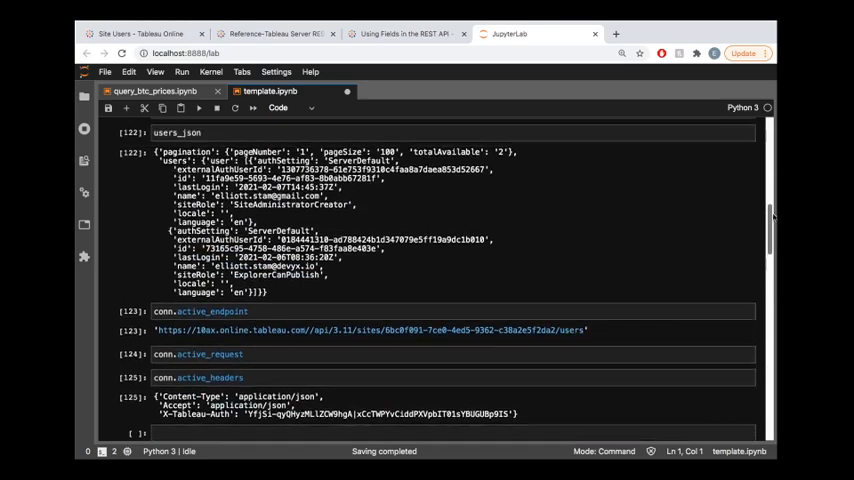
{"action": "scroll", "scroll_direction": "up", "scroll_amount": 3}
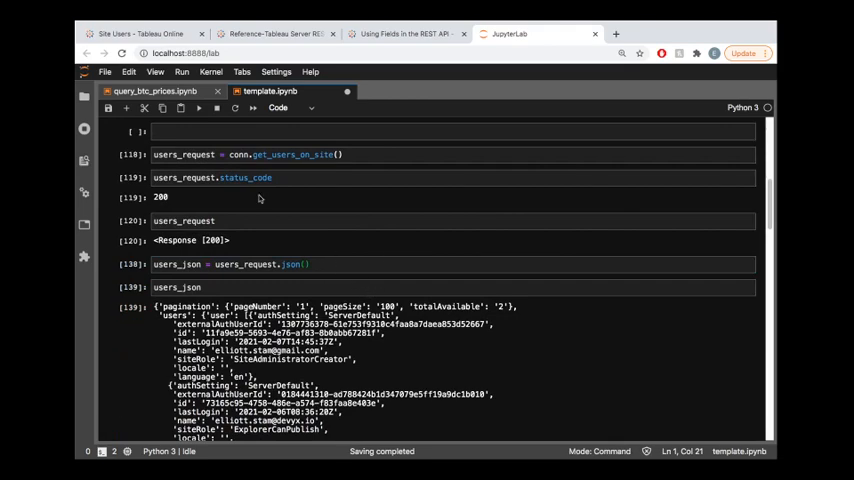
{"action": "scroll", "scroll_direction": "down", "scroll_amount": 3}
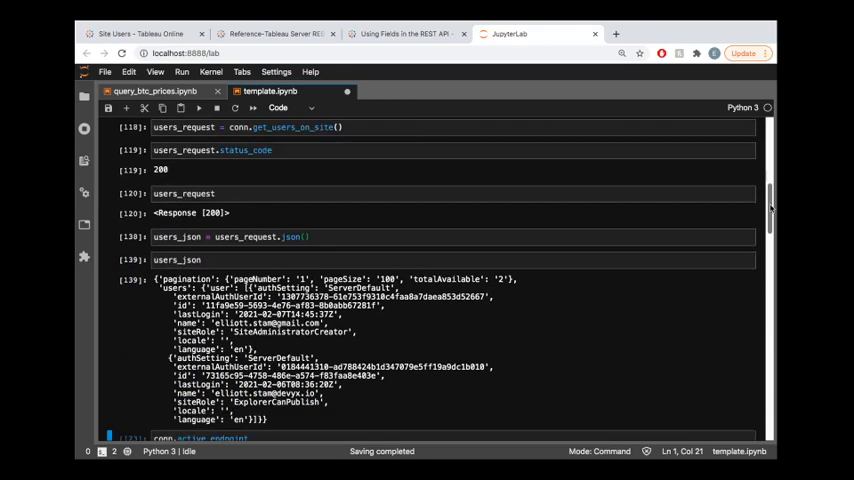
{"action": "scroll", "scroll_direction": "down", "scroll_amount": 3}
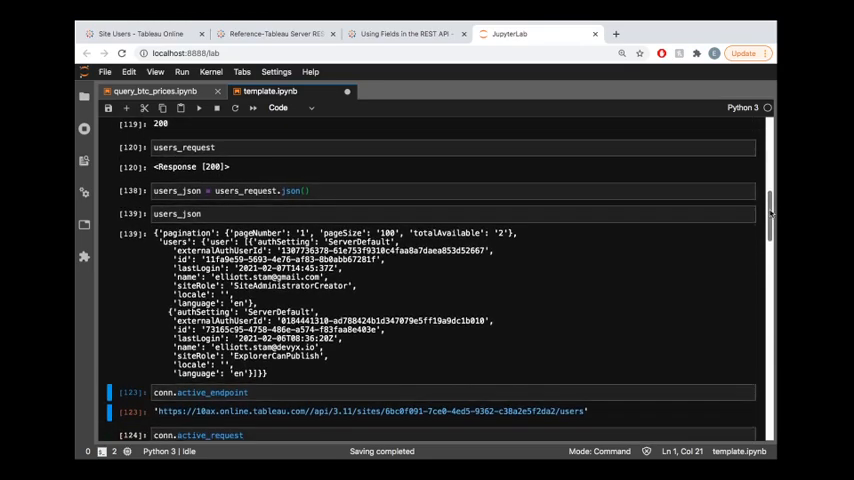
{"action": "scroll", "scroll_direction": "up", "scroll_amount": 3}
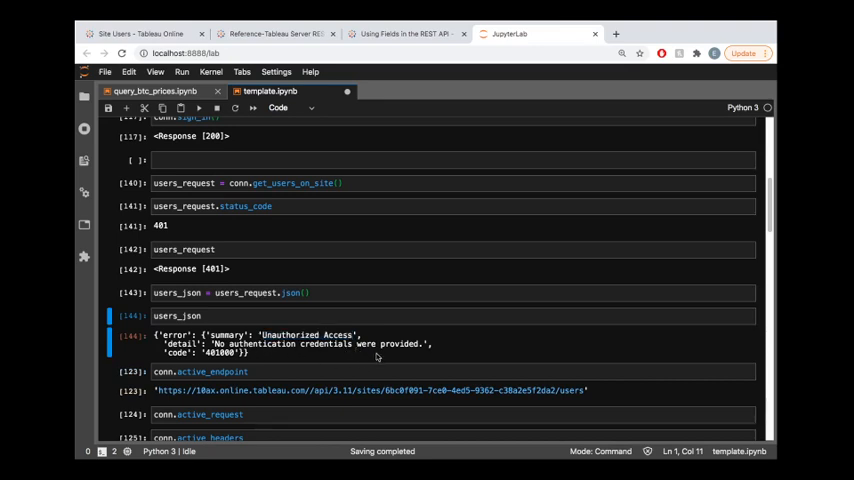
{"action": "mouse_move", "coordinate": [452, 316]}
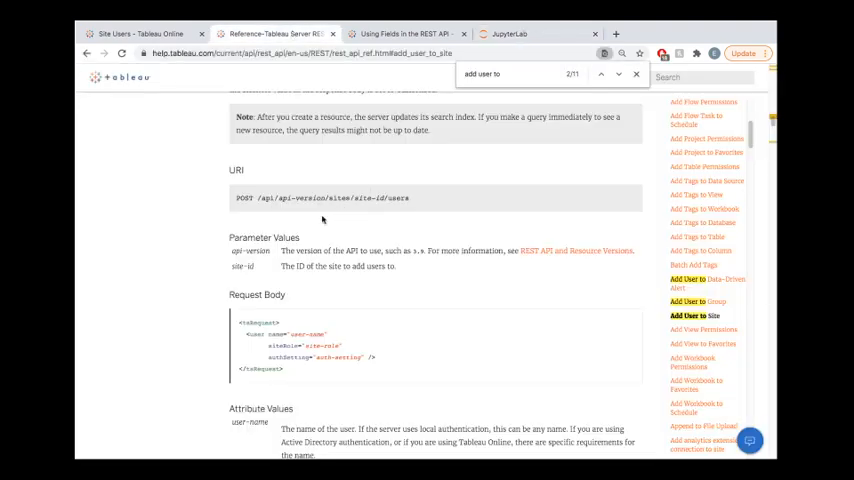
{"action": "mouse_move", "coordinate": [200, 290]}
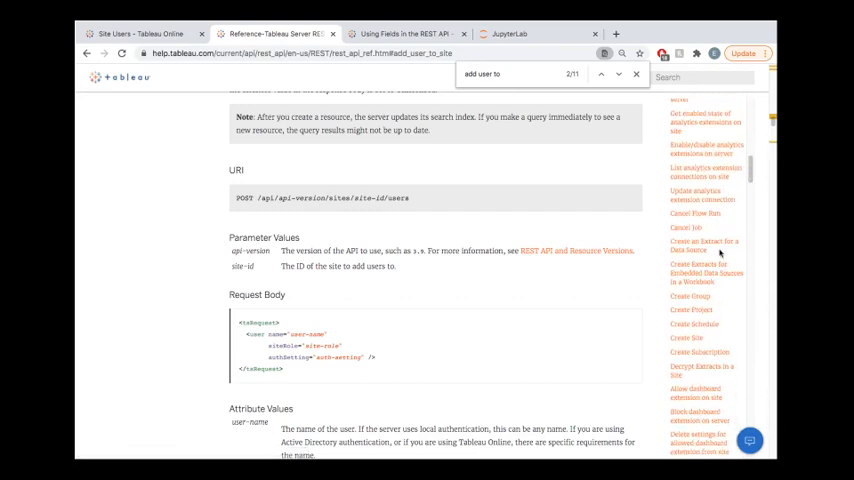
{"action": "mouse_move", "coordinate": [590, 298]}
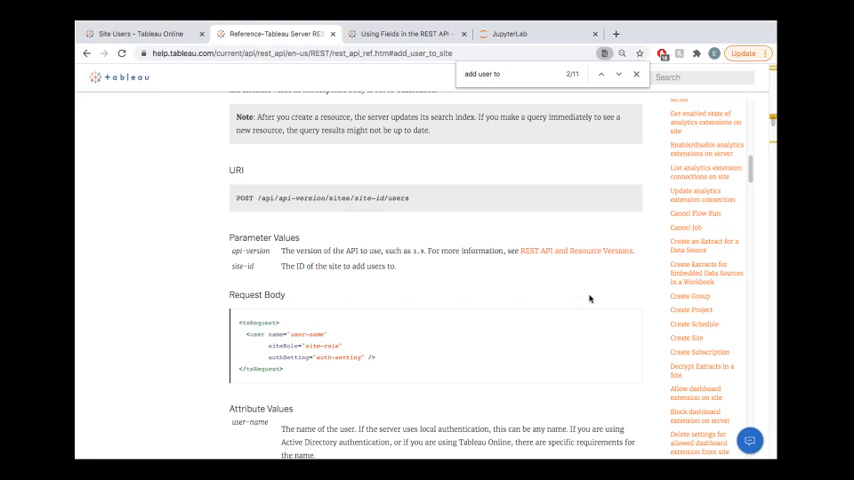
{"action": "mouse_move", "coordinate": [322, 88]}
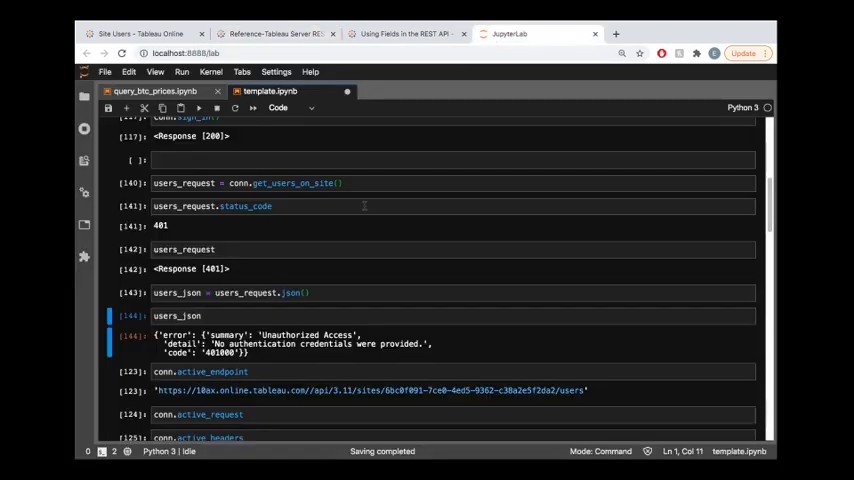
{"action": "mouse_move", "coordinate": [344, 246]}
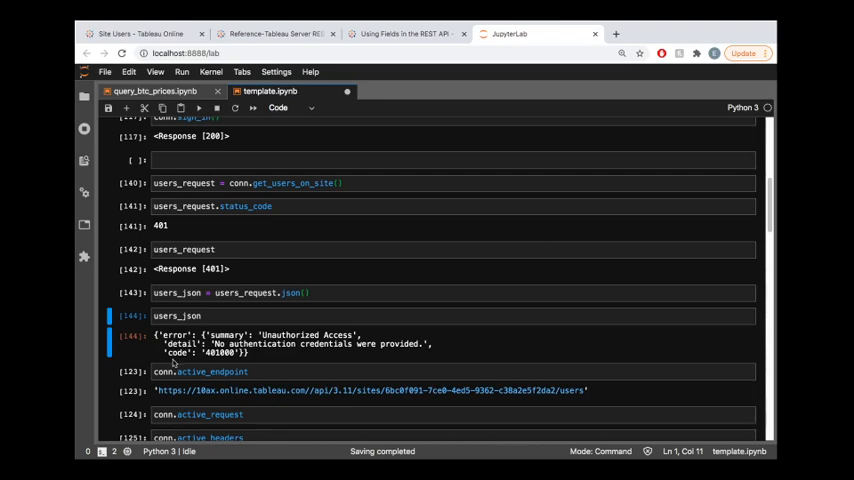
{"action": "mouse_move", "coordinate": [756, 238]}
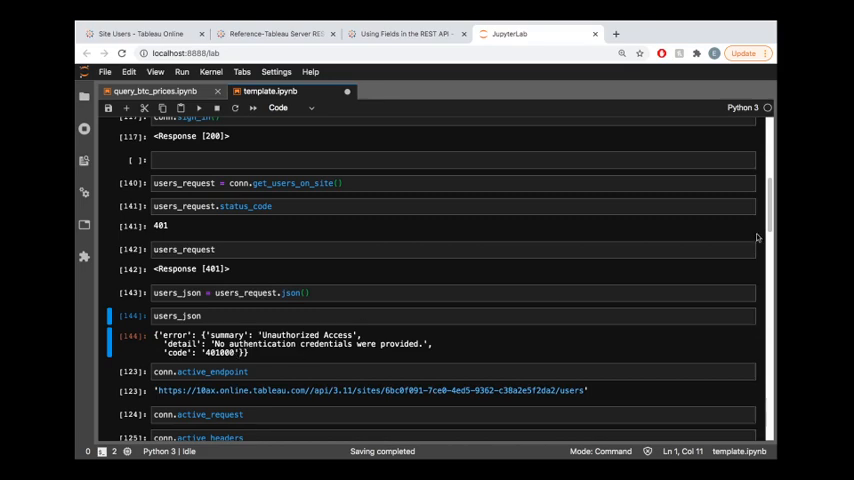
- Review the 401 error output and the endpoint and headers cells below it
{"action": "scroll", "scroll_direction": "down", "scroll_amount": 3}
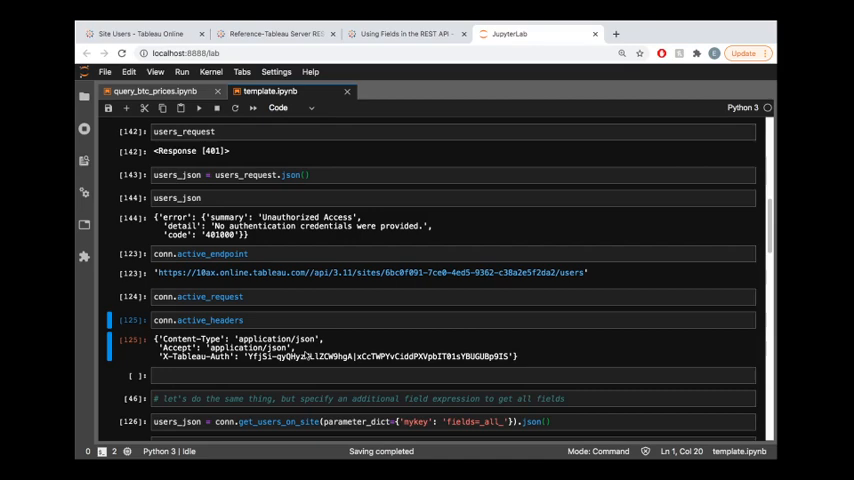
{"action": "scroll", "scroll_direction": "down", "scroll_amount": 3}
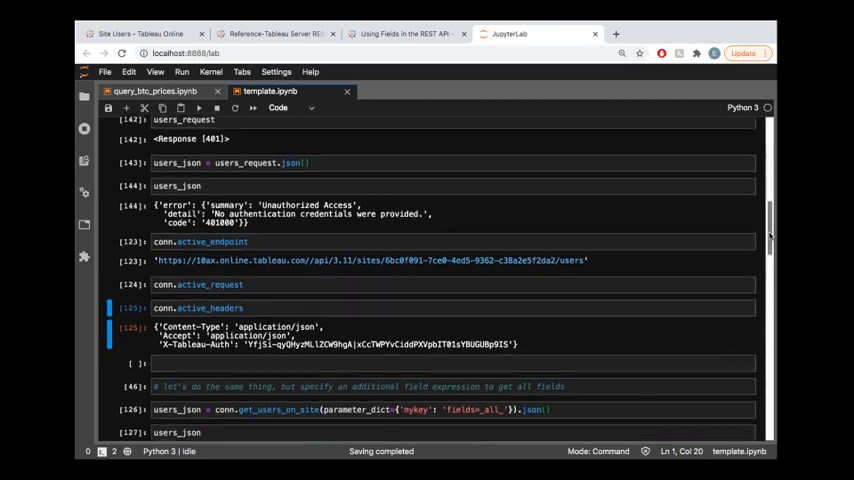
{"action": "scroll", "scroll_direction": "down", "scroll_amount": 3}
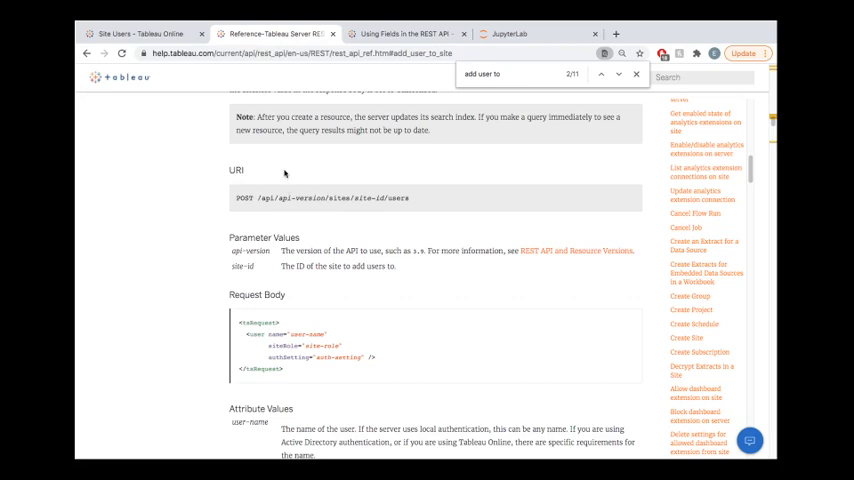
{"action": "mouse_move", "coordinate": [166, 180]}
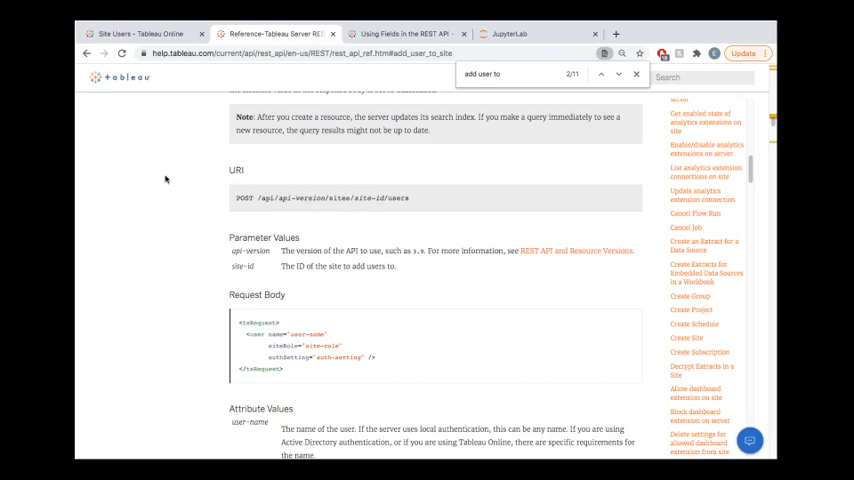